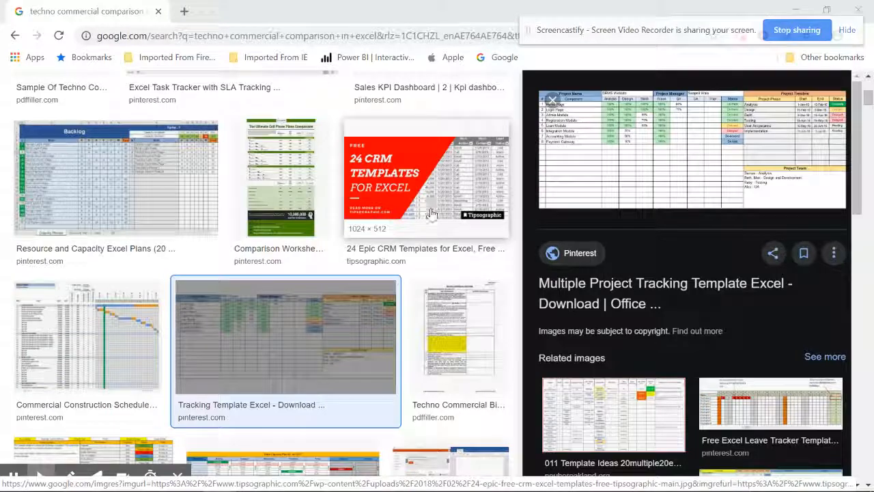
mouse_move(431, 366)
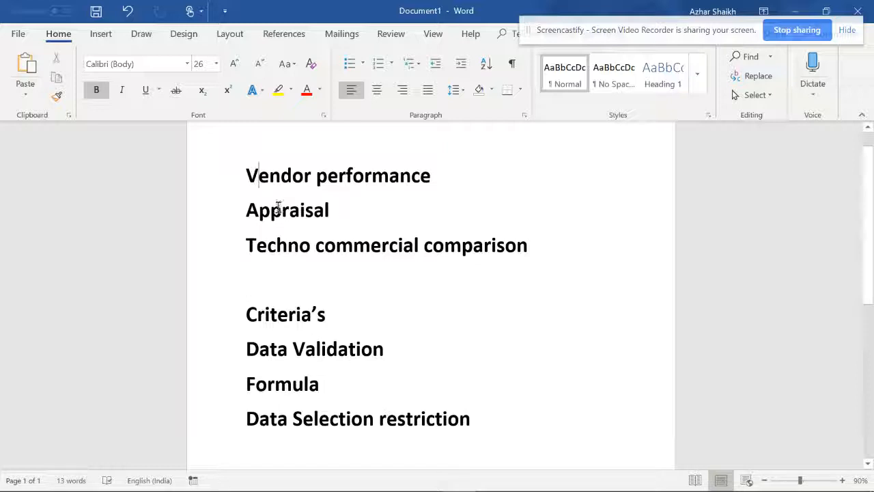
mouse_move(311, 306)
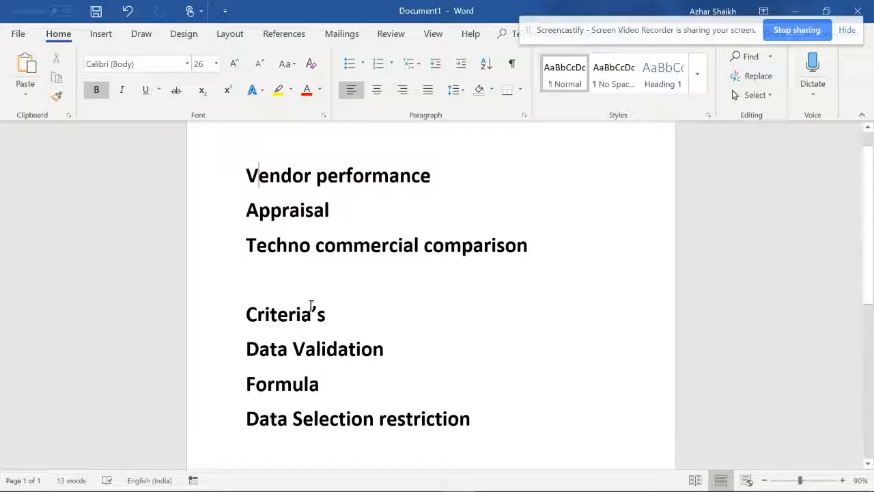
Step: Review an agenda topic in Word and switch to the evaluation workbook's Criteria sheet
double_click(286, 314)
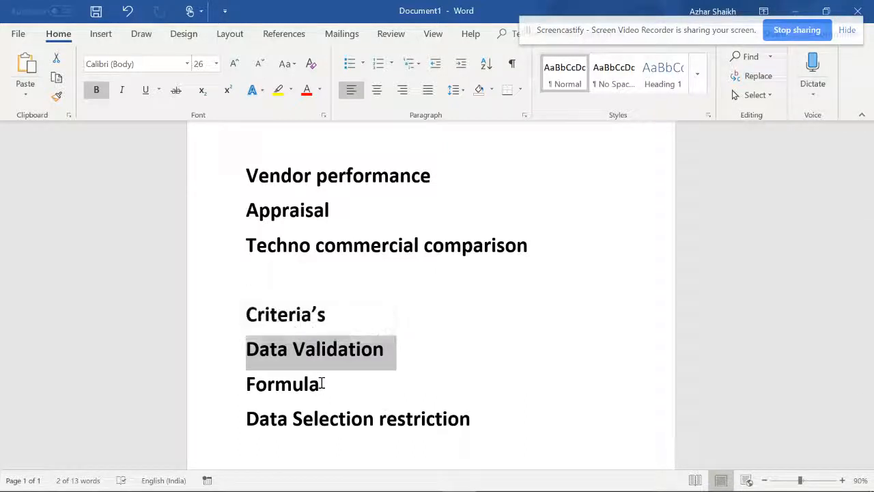
left_click(491, 478)
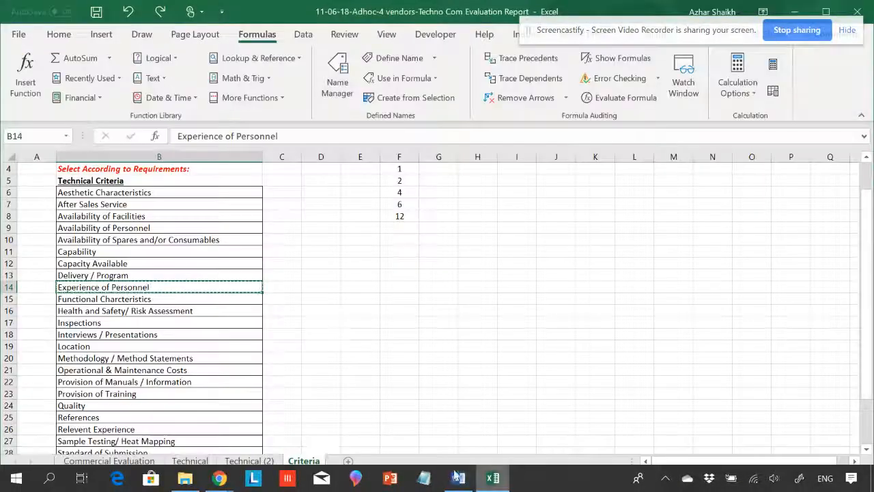
Step: Review the Commercial Evaluation score and RANK formulas, then move to the Technical sheet
left_click(109, 460)
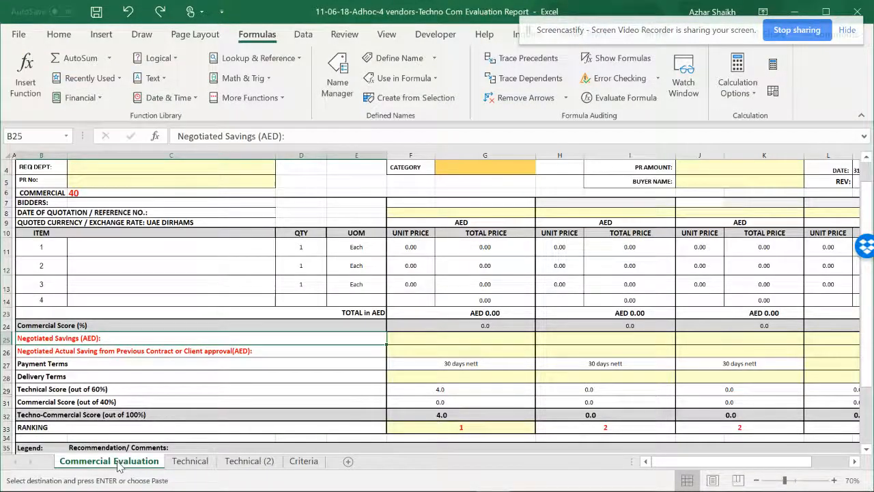
scroll("up", 3)
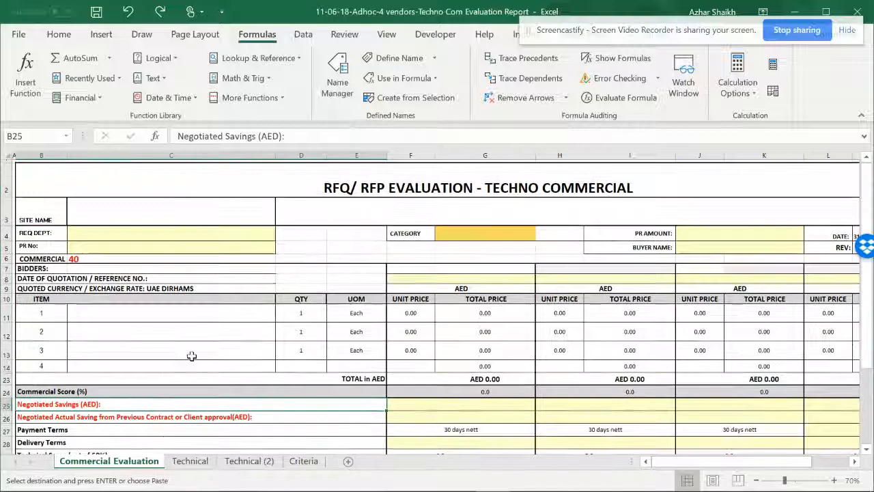
scroll("down", 3)
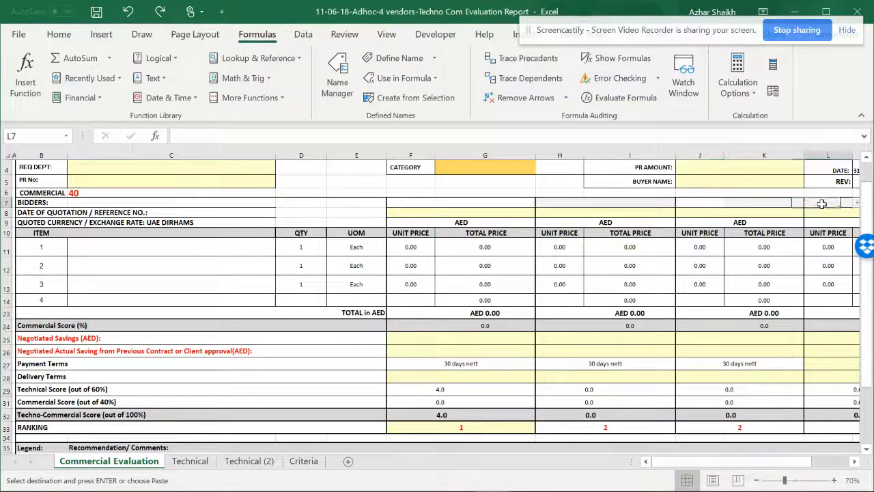
left_click(485, 313)
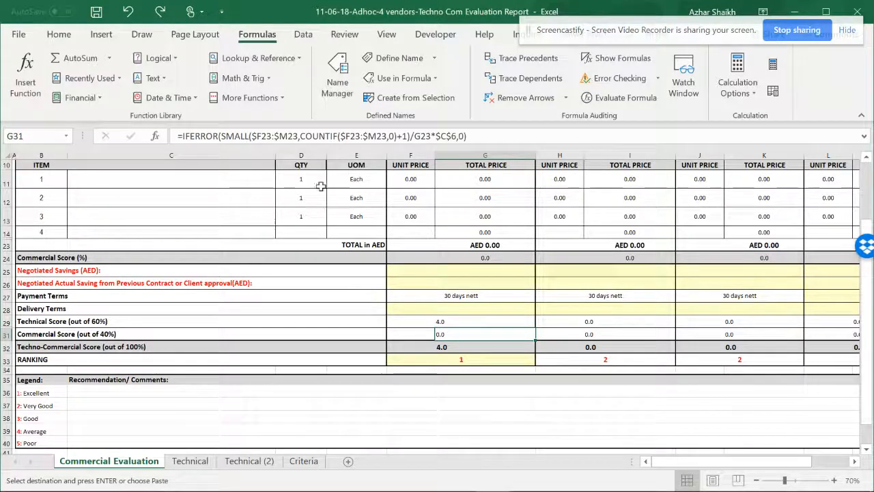
left_click(462, 359)
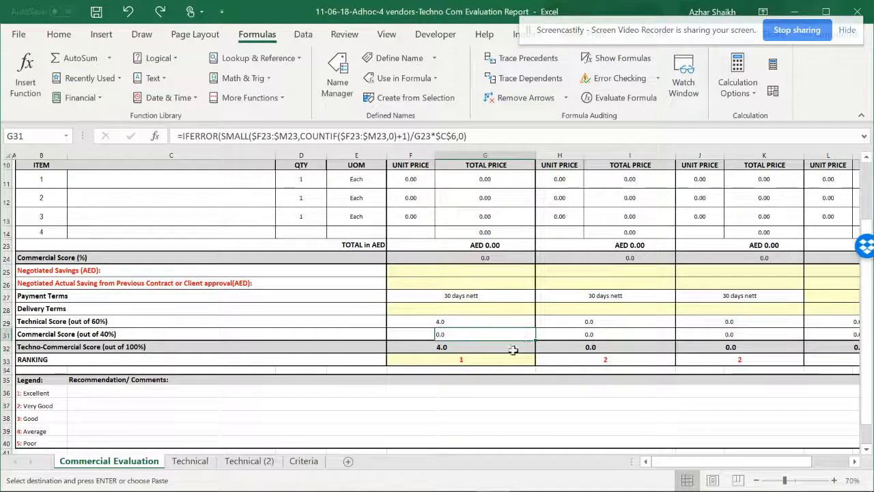
left_click(462, 359)
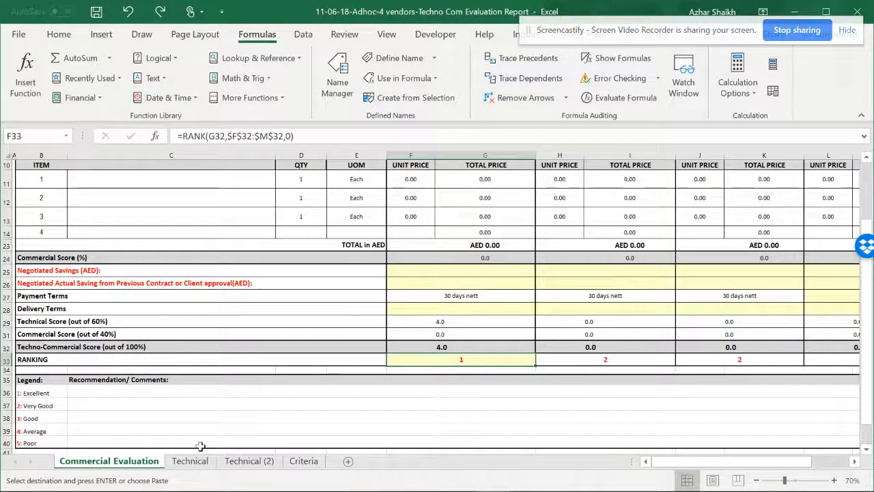
left_click(190, 460)
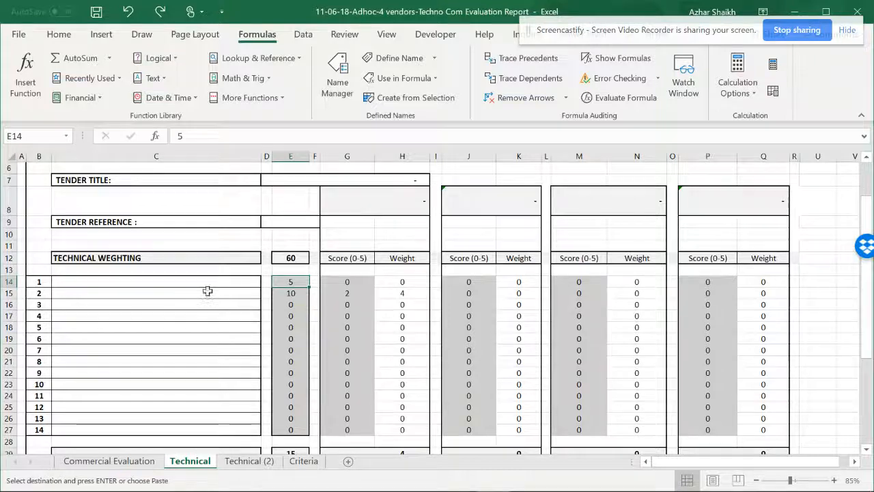
Step: Inspect the Technical sheet's criteria cells and the Criteria list, then show the blank Technical (2) sheet
left_click(155, 281)
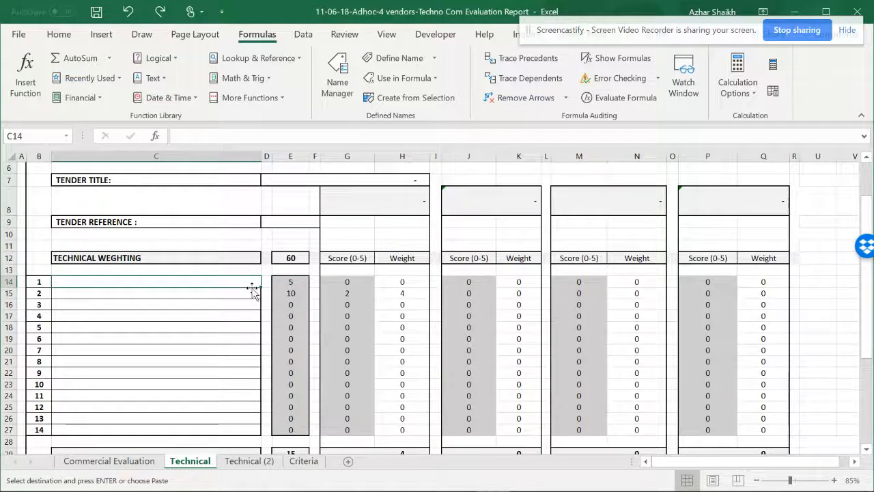
left_click(267, 293)
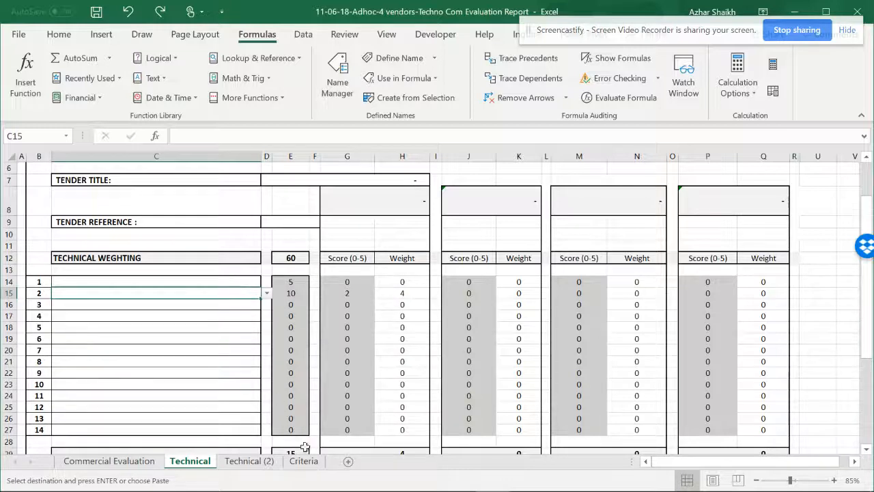
left_click(303, 460)
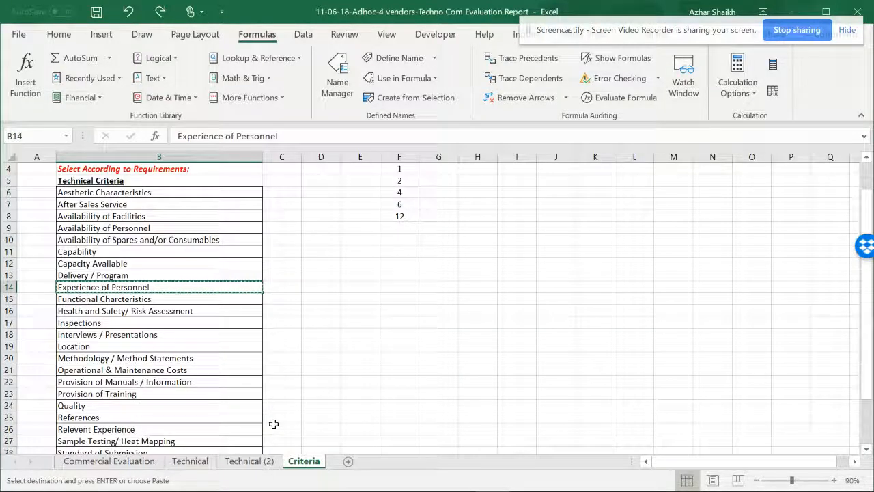
left_click(190, 460)
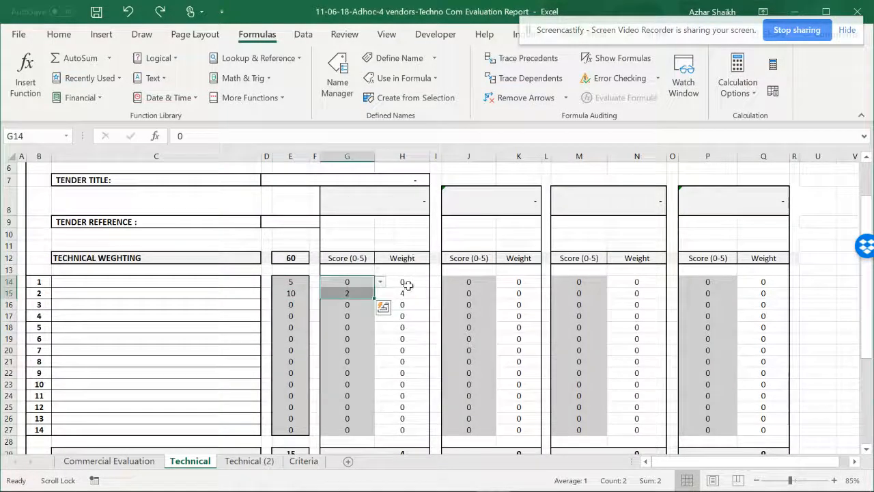
left_click(401, 281)
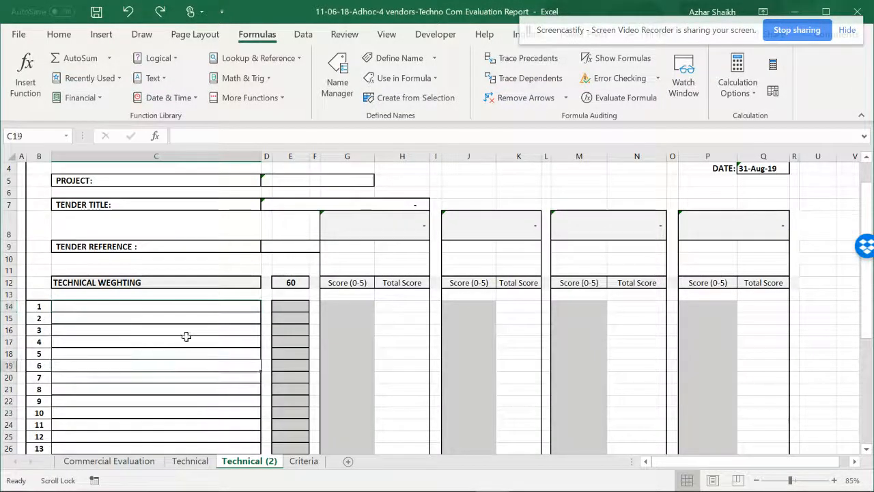
Step: Select criteria cell C14 on Technical (2), then move to the Criteria sheet for the defined names
left_click(156, 306)
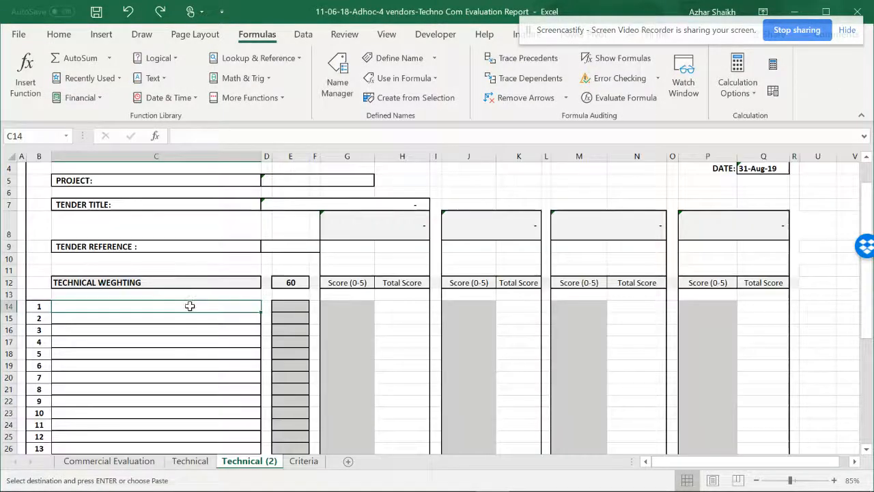
key("ctrl+v")
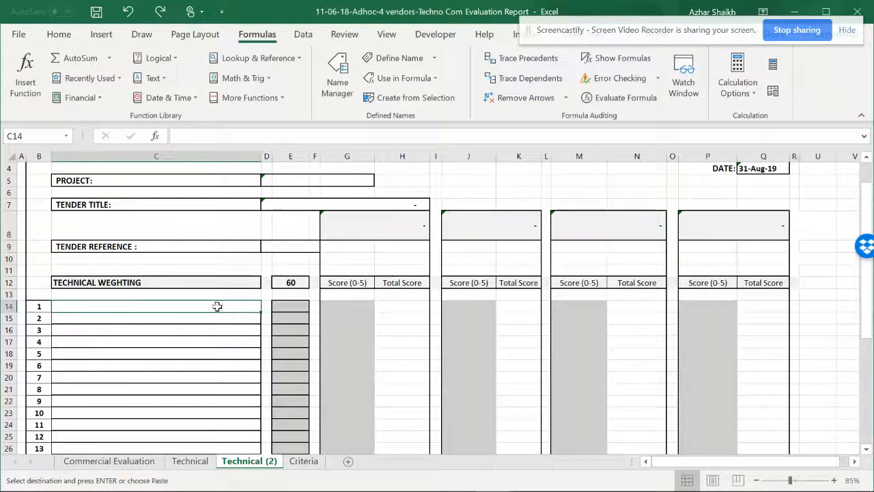
mouse_move(294, 484)
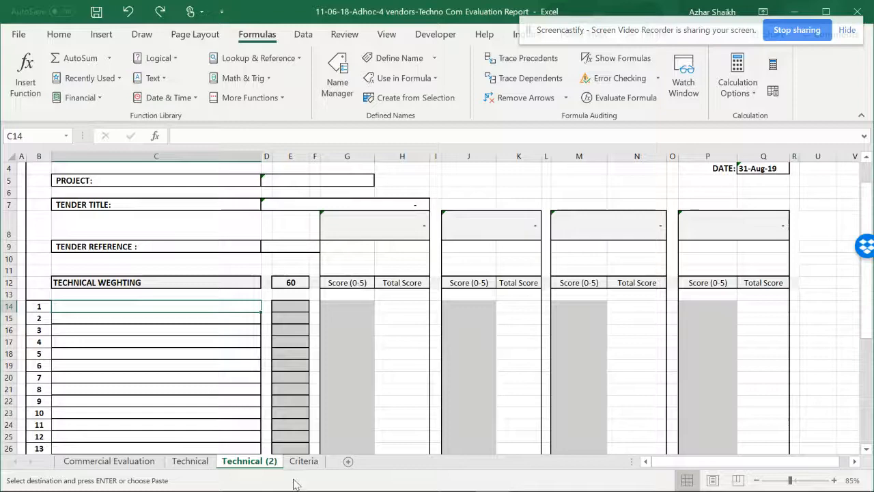
left_click(336, 75)
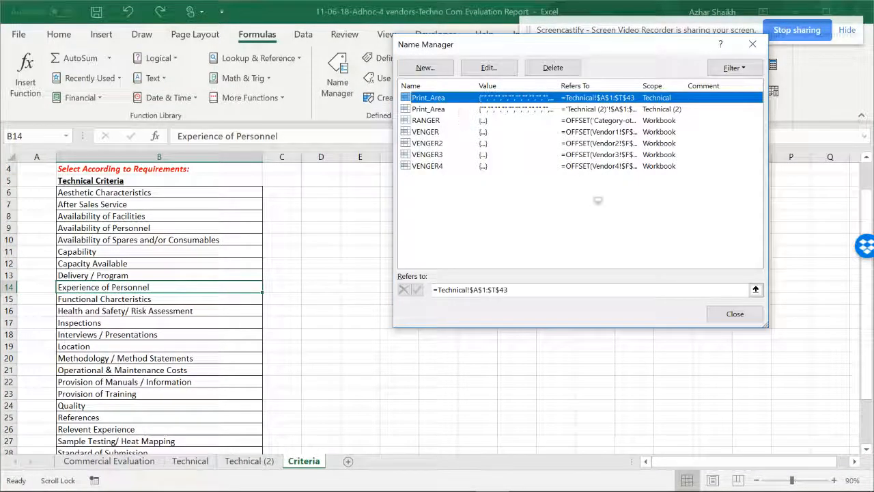
Step: Close Name Manager and name the B5:B32 criteria list from its Technical Criteria top row
left_click(735, 312)
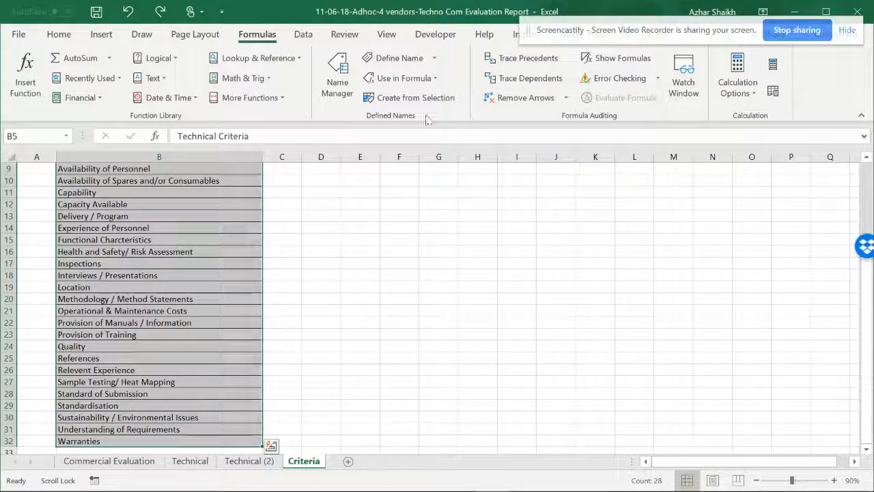
left_click(416, 97)
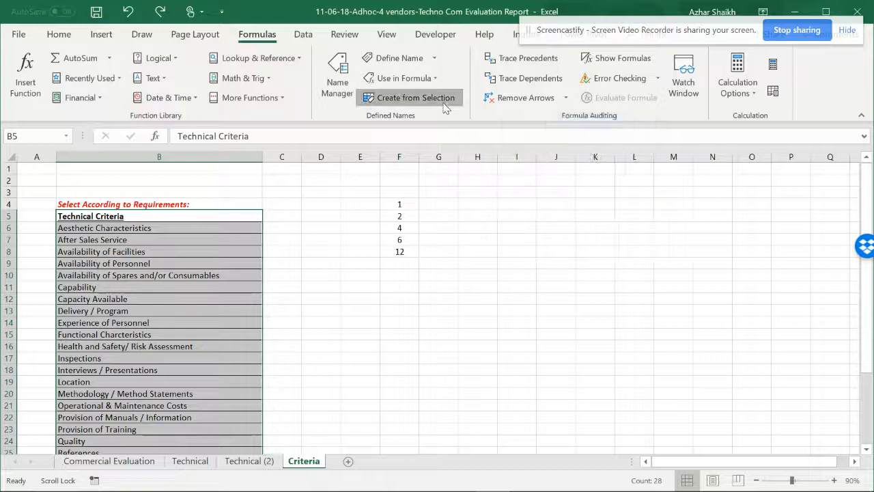
left_click(415, 97)
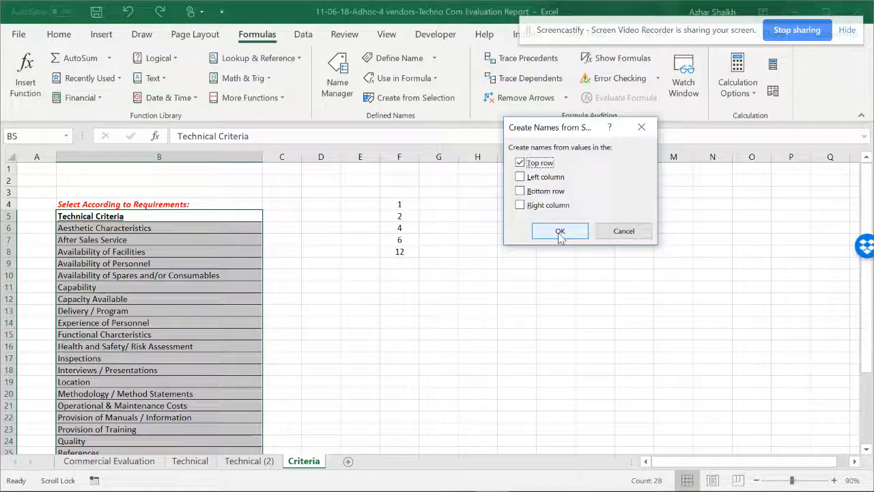
left_click(560, 230)
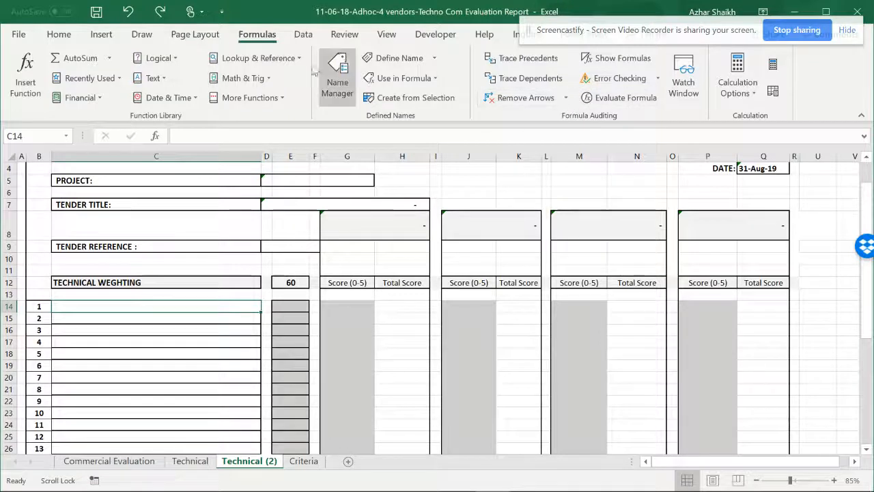
Step: Restrict C14 to a list validation sourced from =Technical_Criteria
left_click(303, 34)
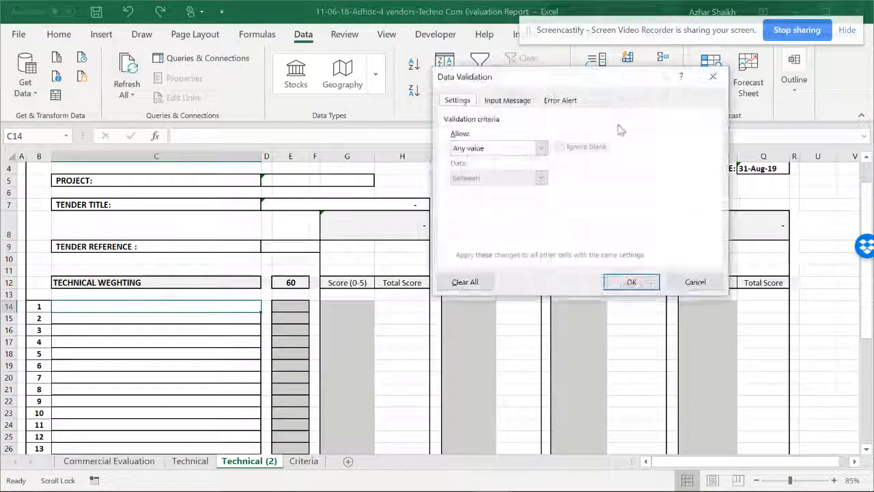
left_click(541, 148)
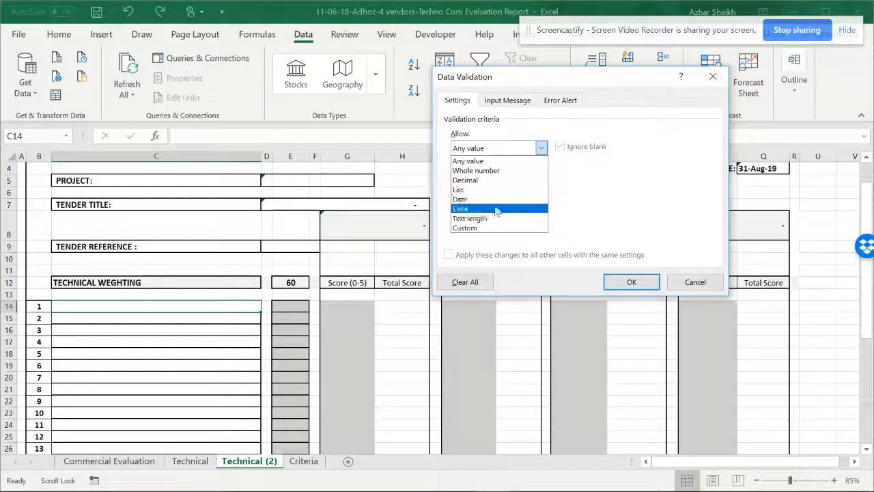
left_click(462, 208)
type("=Technical_Criteria")
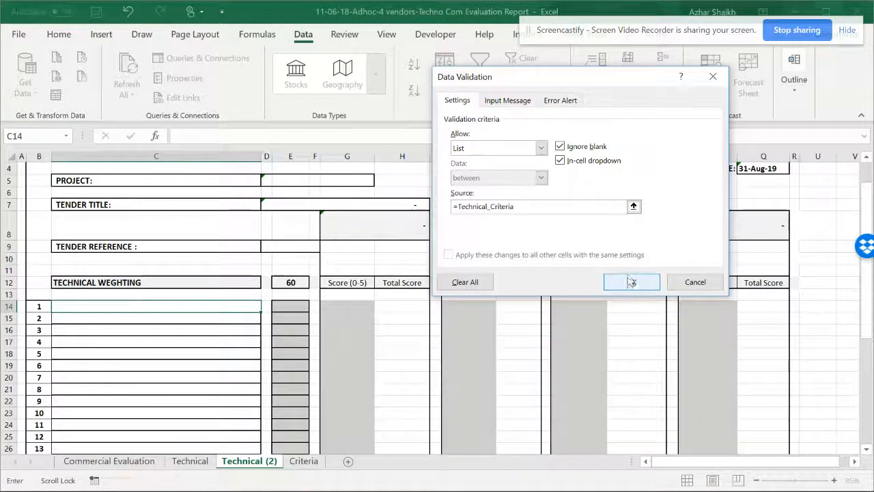
left_click(630, 281)
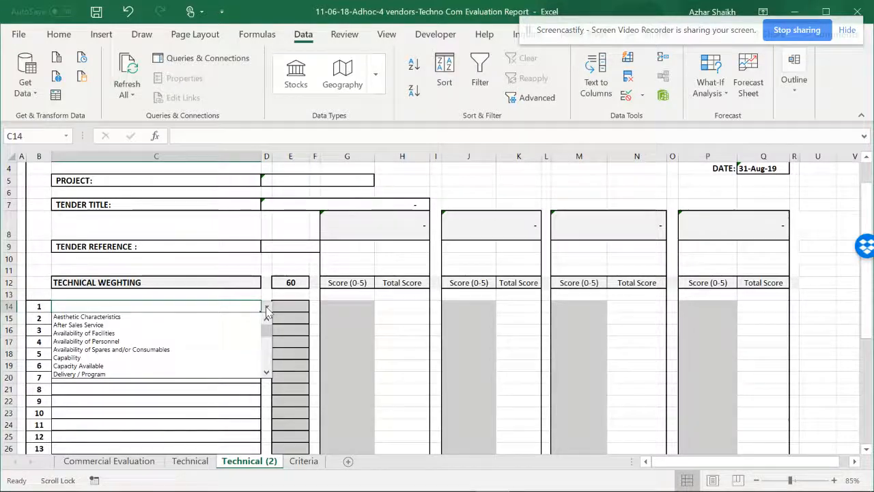
Step: Pick After Sales Service from the new C14 dropdown as the first criterion
left_click(266, 306)
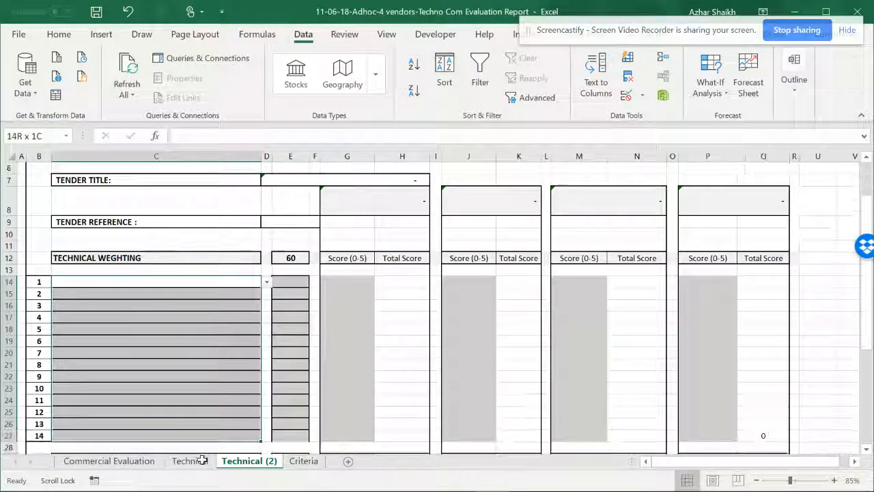
left_click(156, 281)
type("After Sales Service")
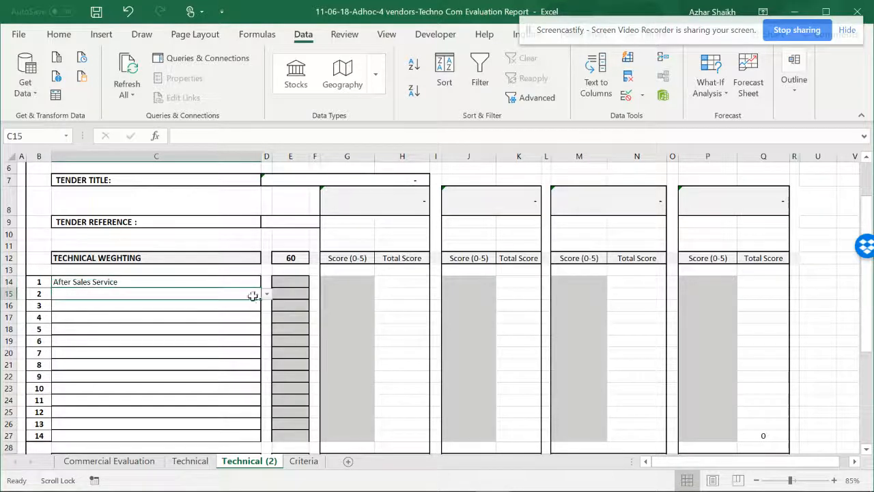
Step: Set item 2 to Availability of Facilities and enter weightings 20 and 25 for the two criteria
left_click(265, 293)
type("2")
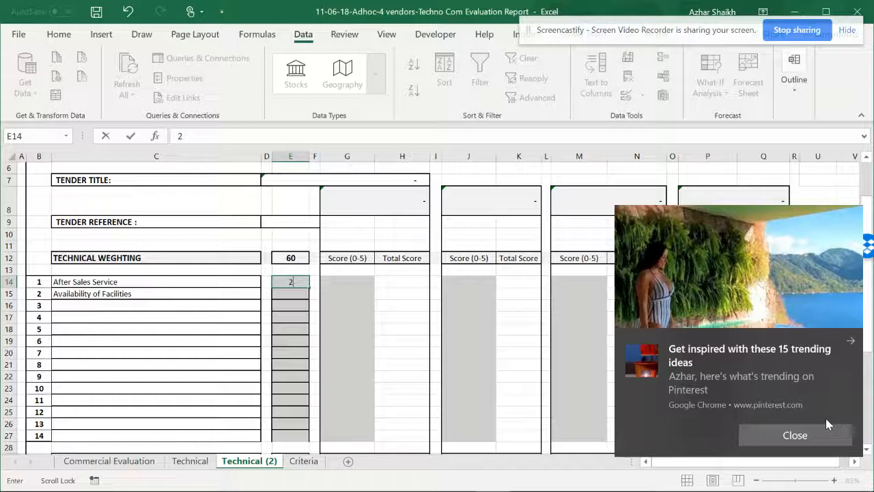
left_click(795, 434)
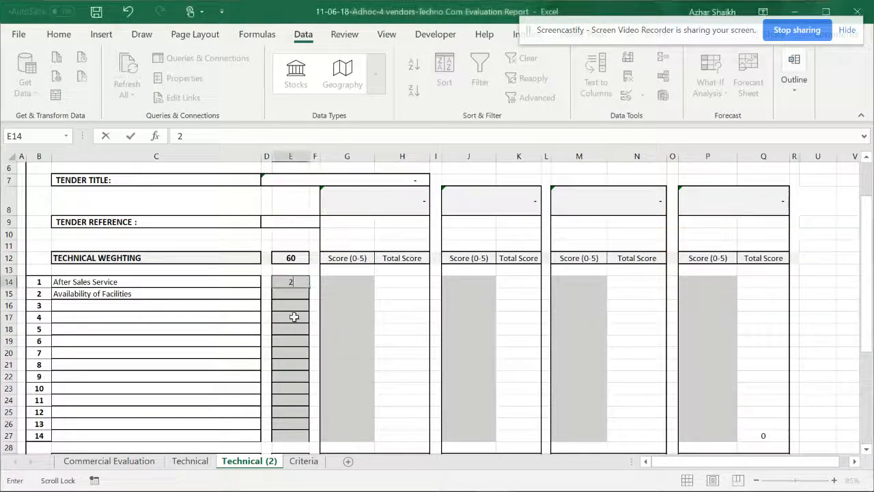
type("0")
left_click(289, 292)
type("25")
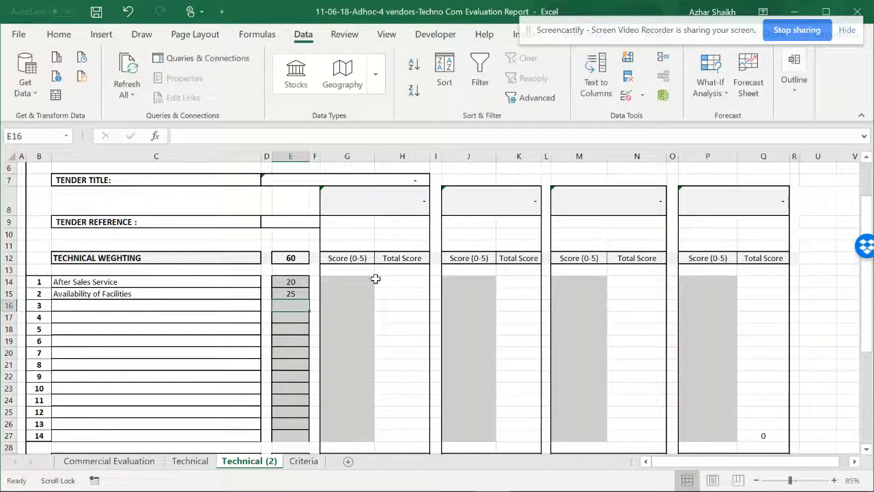
left_click(346, 281)
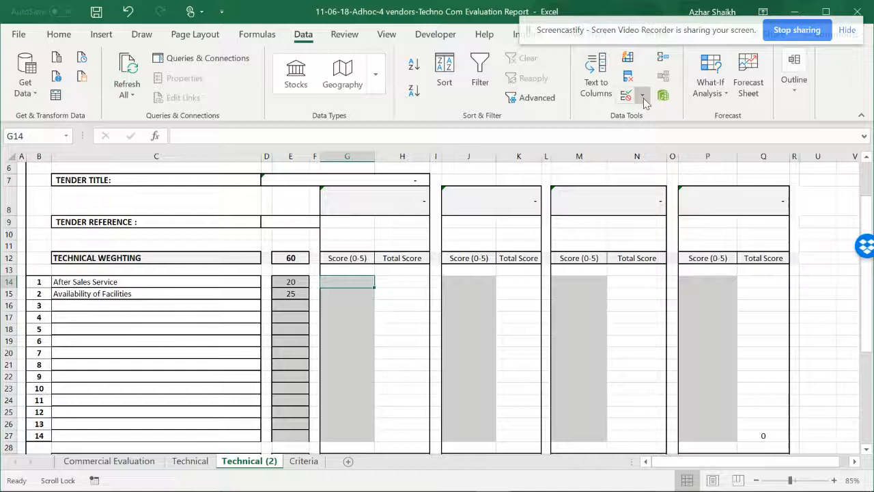
Step: Validate the first vendor's score cells G14:G27 as a list of 0,1,2,3,4,5
left_click(641, 95)
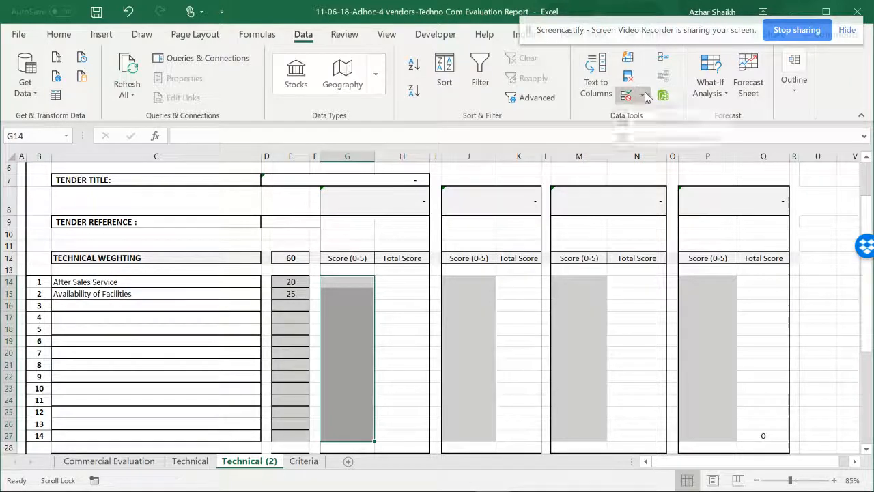
left_click(625, 95)
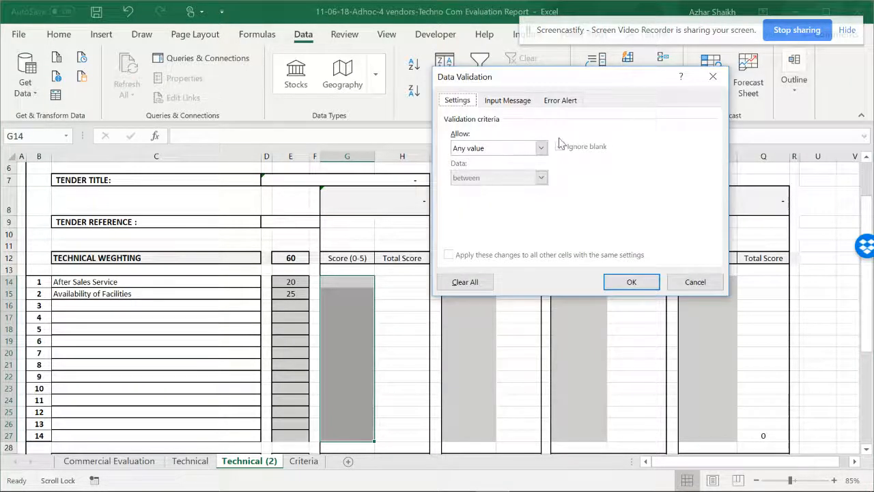
left_click(498, 147)
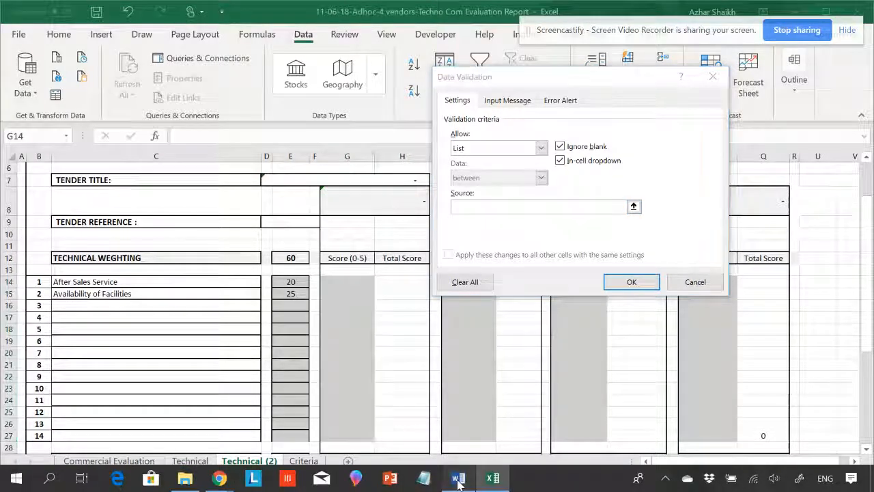
left_click(458, 478)
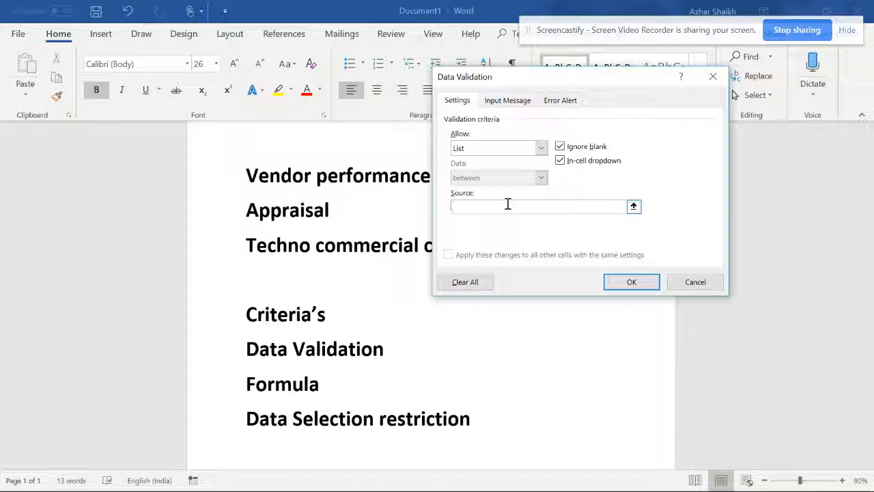
type("0,1")
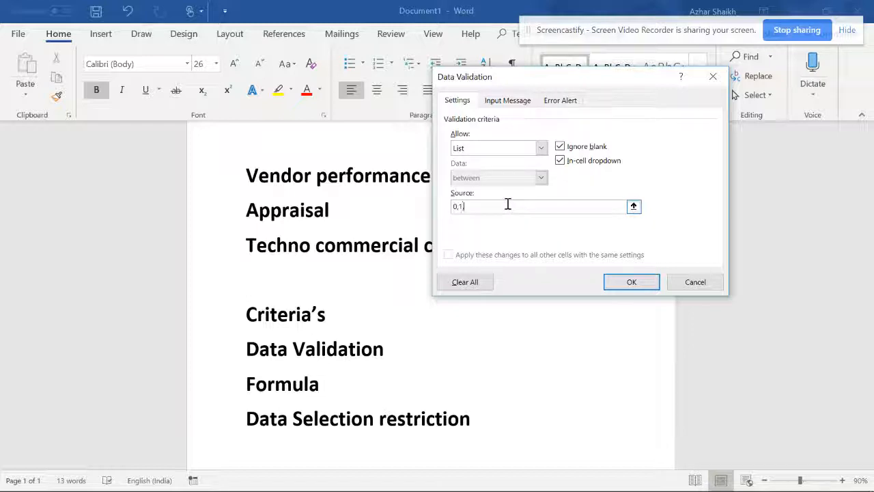
type(",2,3")
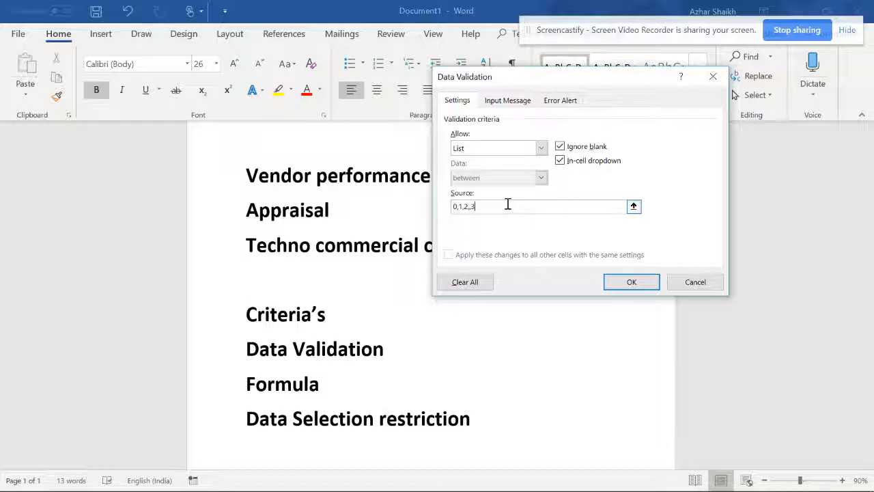
type(",")
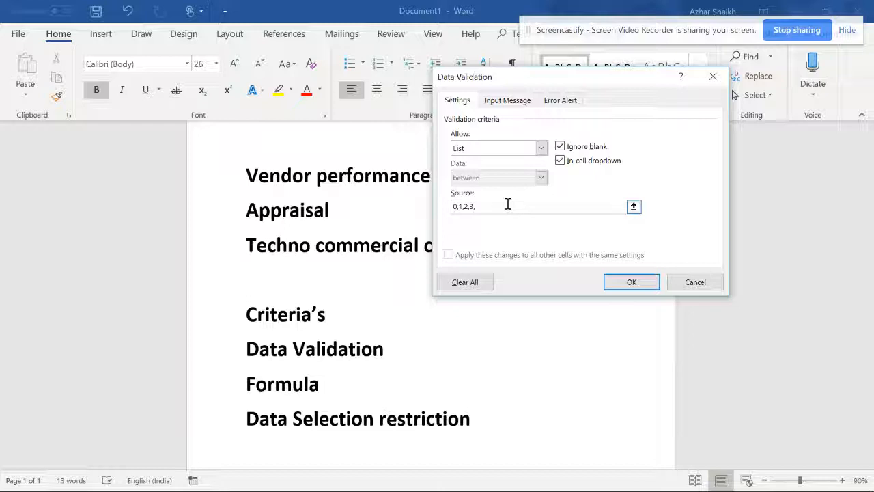
type(",4")
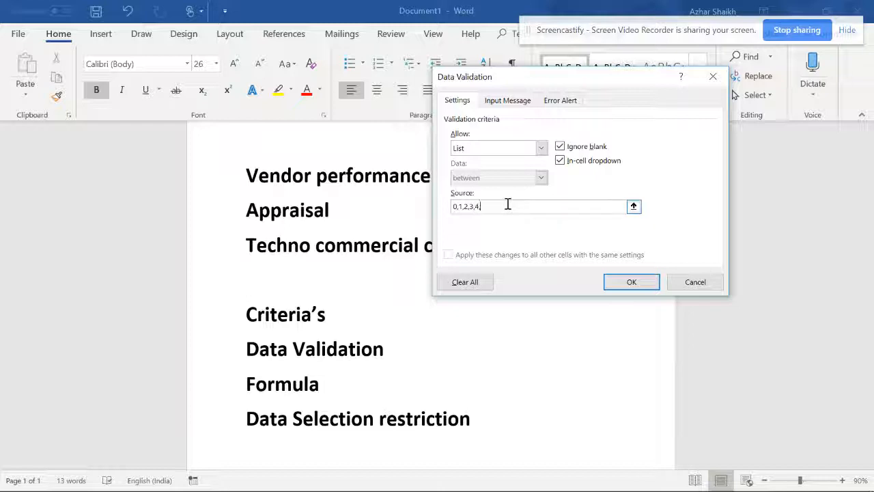
type(",5")
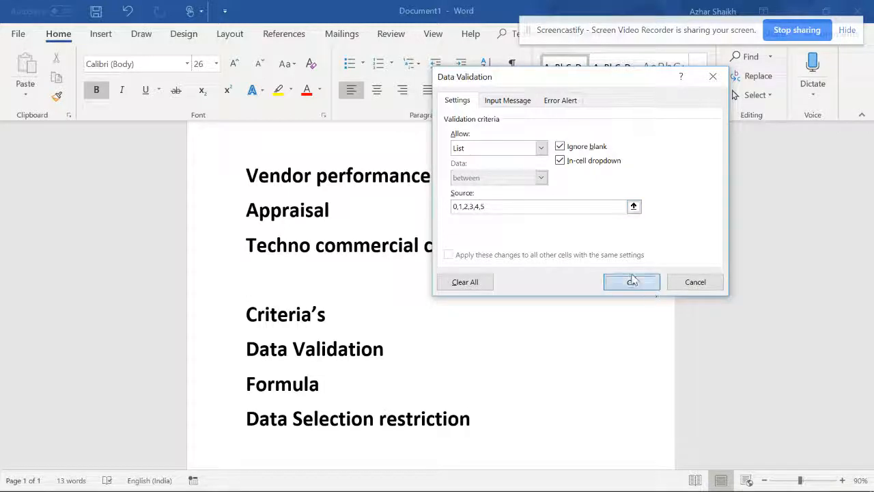
left_click(631, 282)
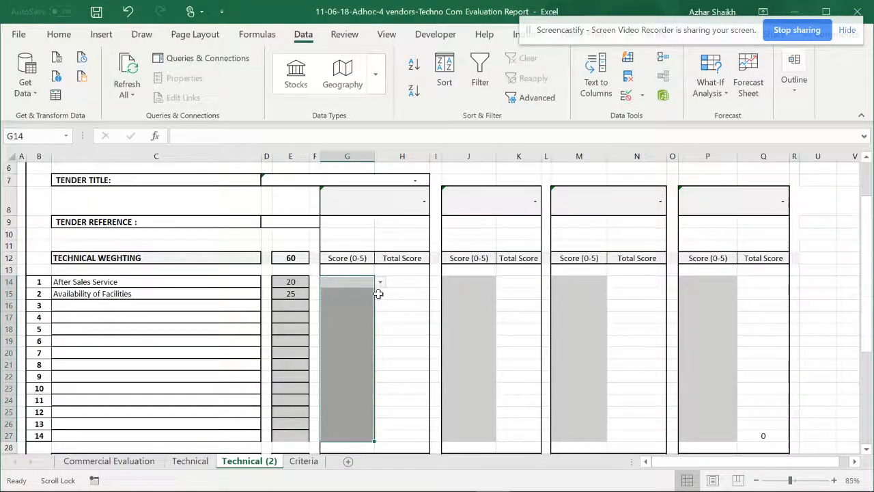
Step: Score the first vendor 3 and paste the score dropdowns into the other three vendor columns
left_click(379, 282)
type("3")
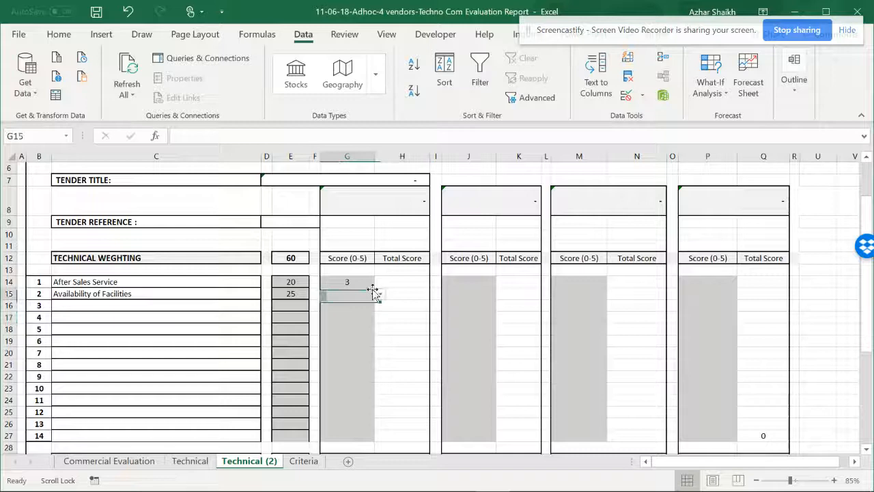
left_click(380, 295)
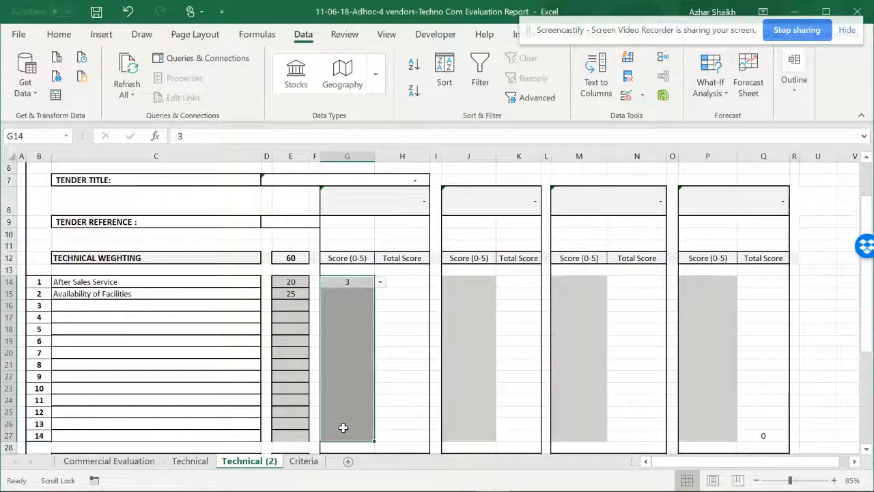
left_click(469, 281)
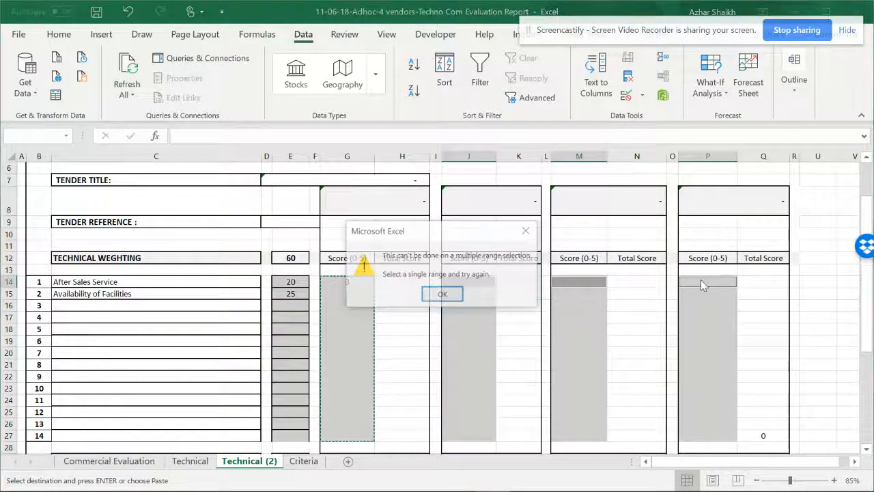
left_click(443, 294)
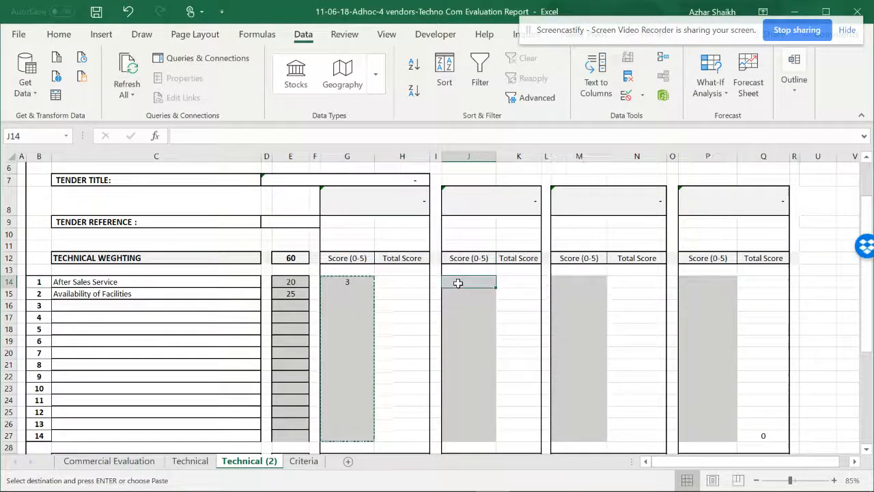
left_click(579, 282)
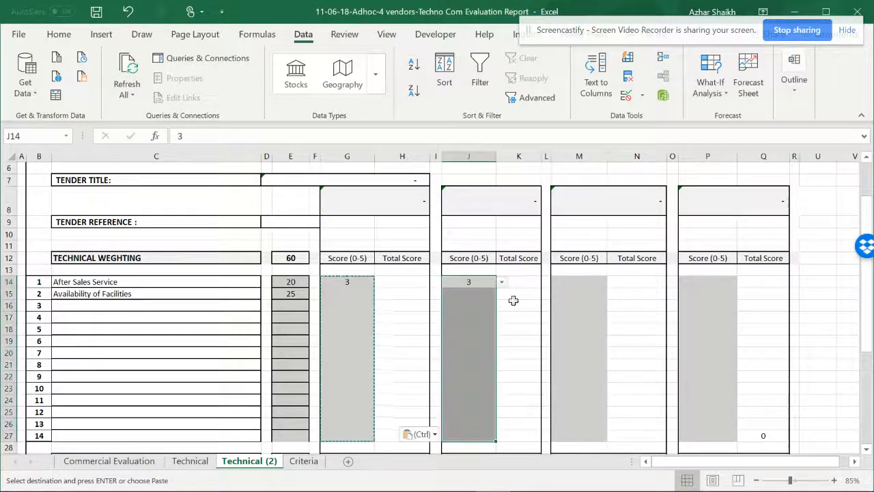
left_click(707, 281)
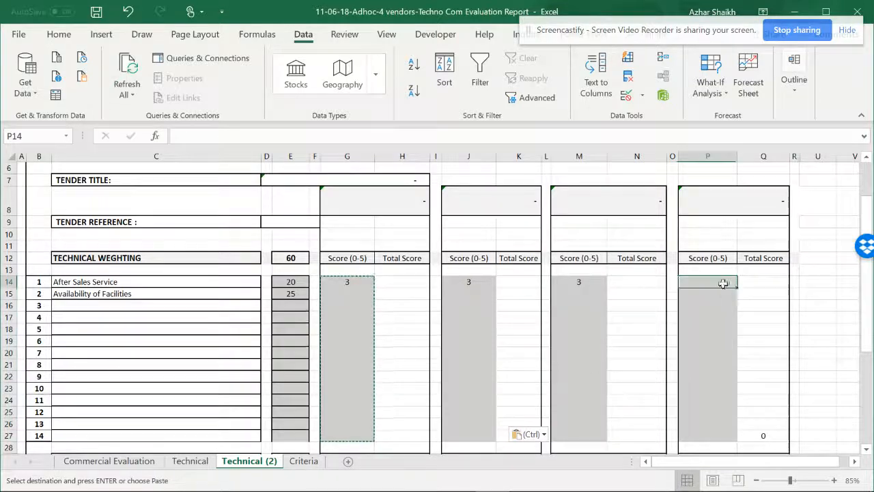
left_click(469, 281)
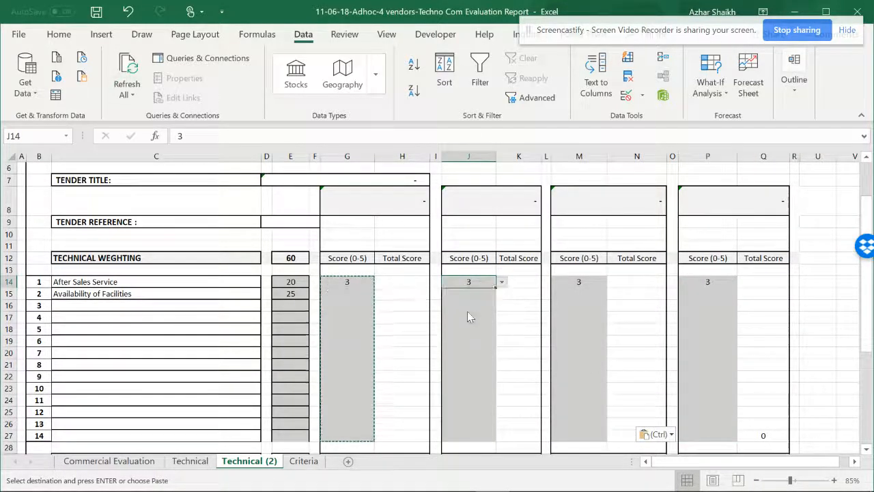
Step: Set the remaining After Sales Service scores to 2, 5 and 4 and end copy mode
left_click(611, 281)
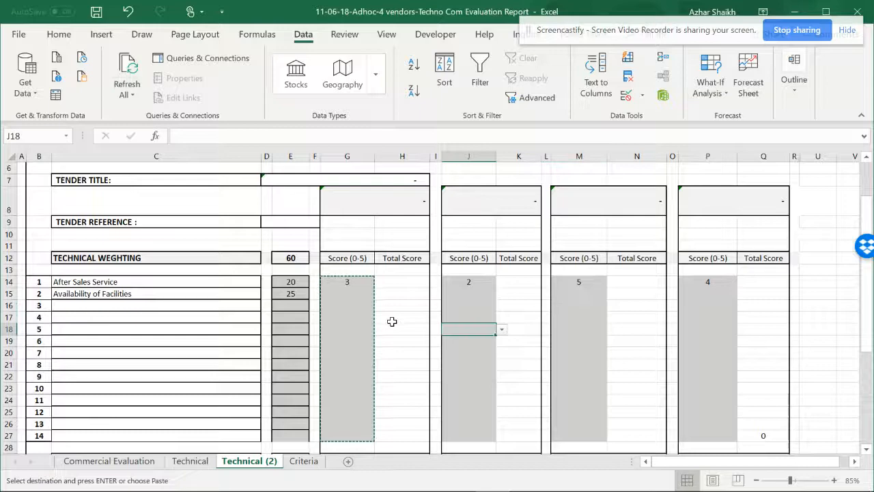
key("alt+tab")
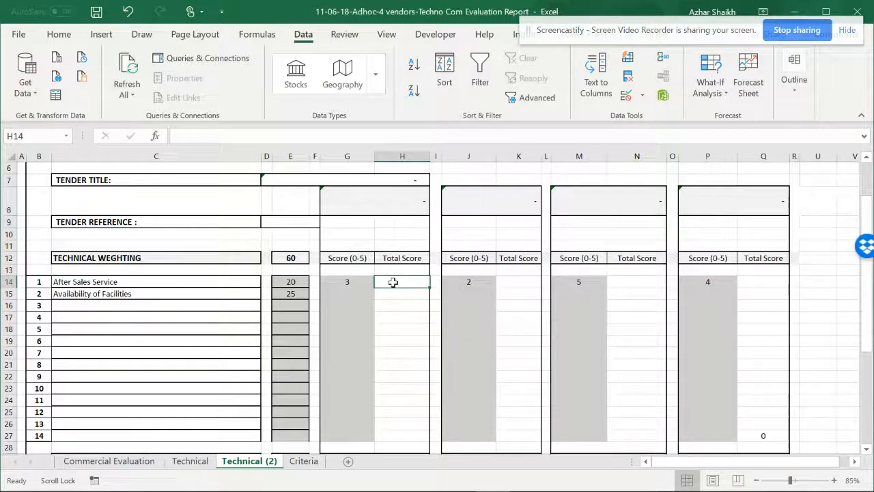
Step: Enter =G14/5*$E14 in H14, locking the weighting column, to give a total score of 12
left_click(289, 281)
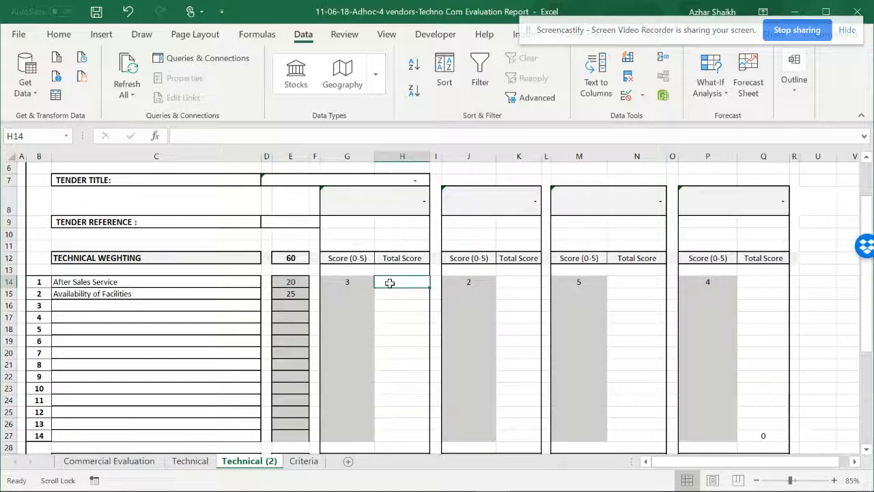
type("=G14")
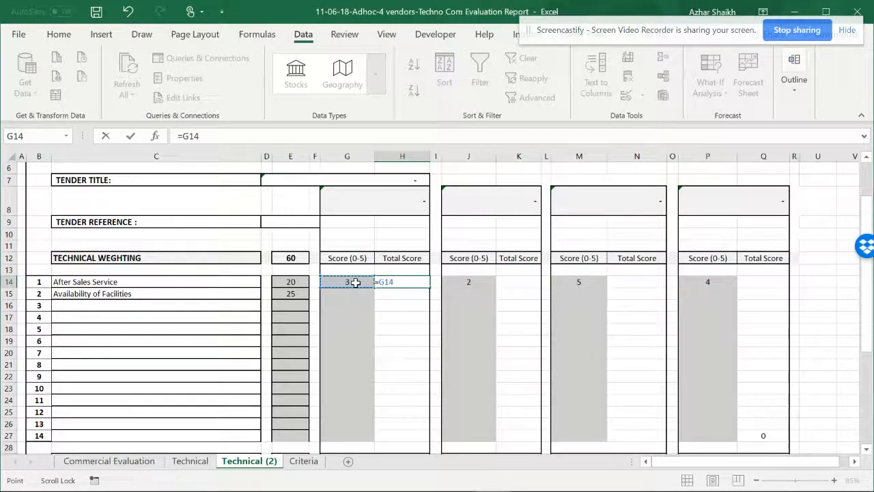
type("/")
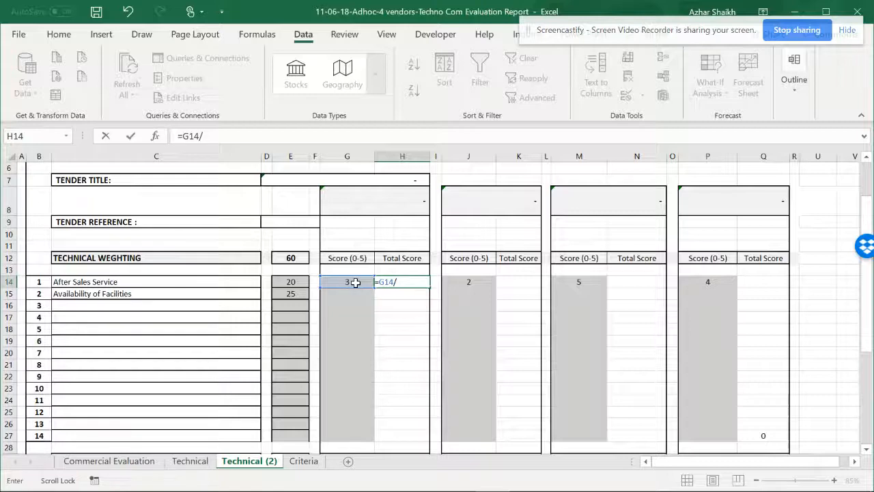
type("5")
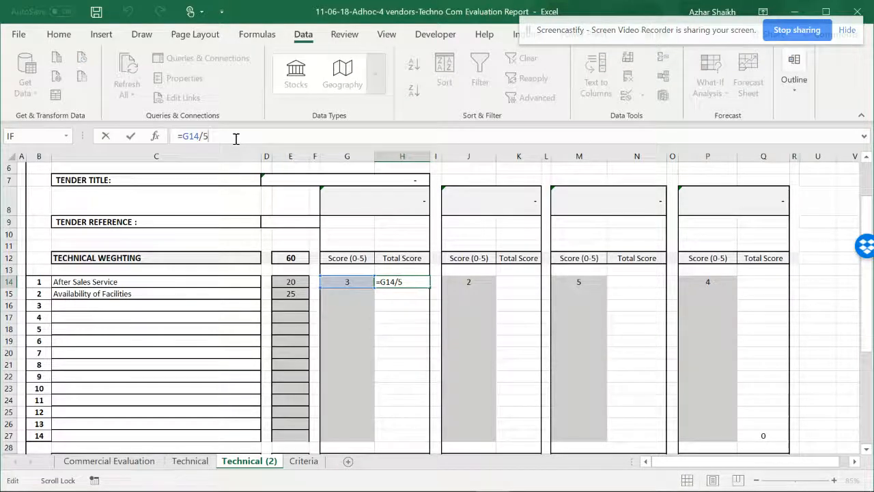
type("*")
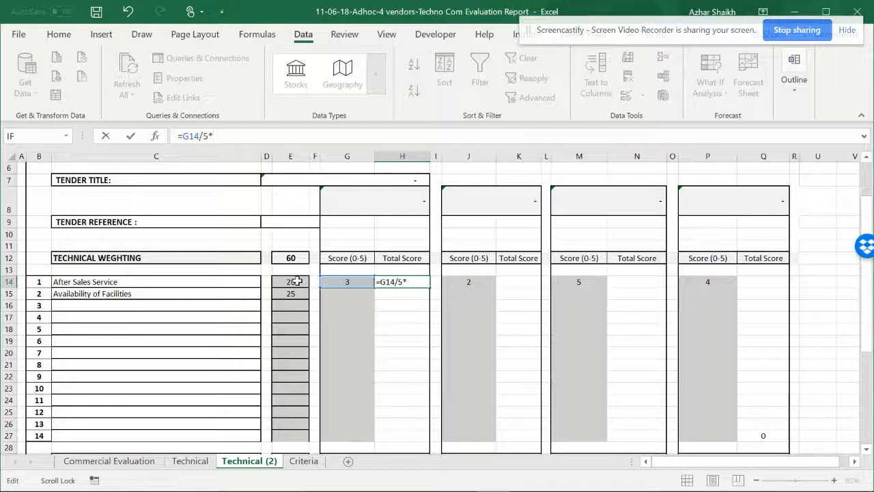
left_click(290, 281)
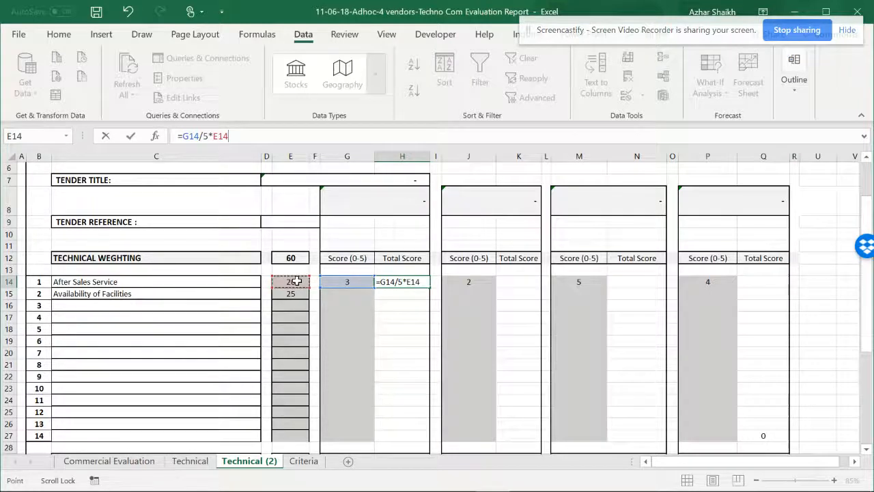
key("f4")
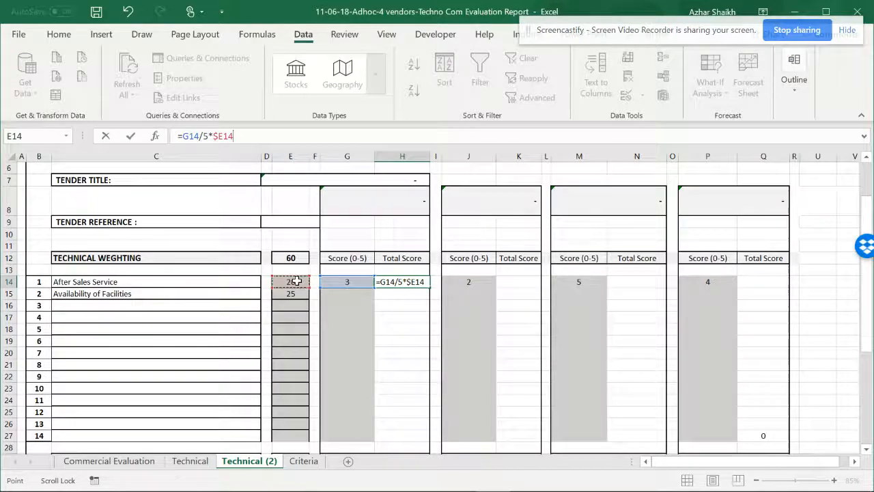
key("Return")
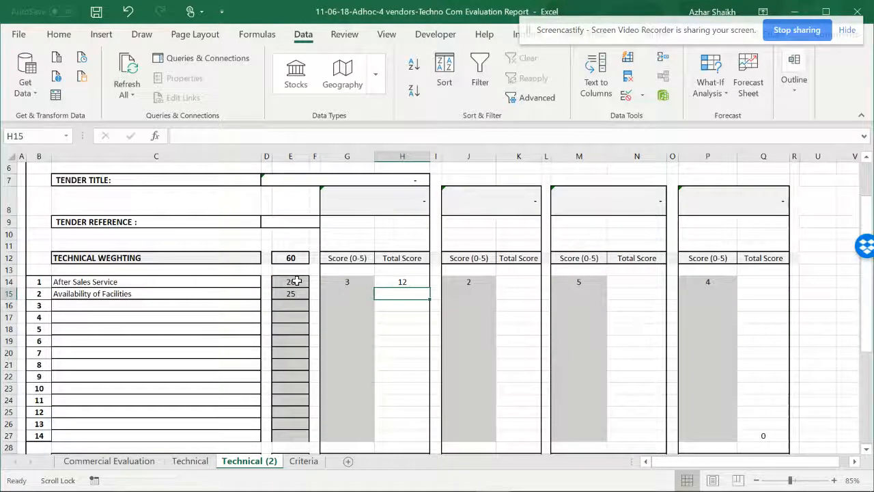
left_click(402, 282)
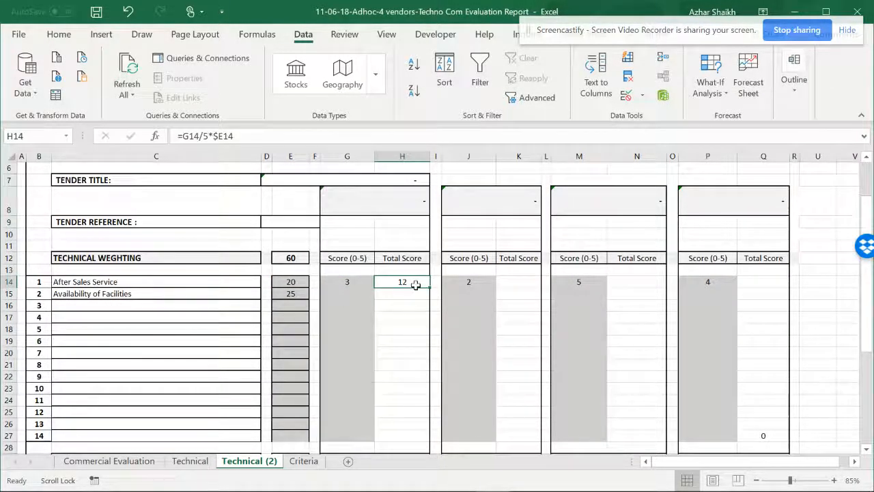
Step: Fill the total-score formula down the first vendor's column and inspect H17 without changing it
left_click_drag(415, 282, 412, 449)
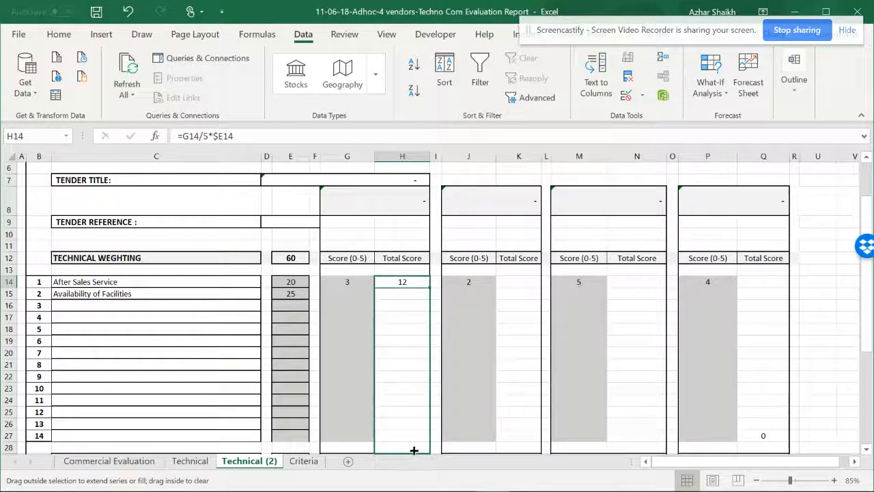
left_click_drag(401, 282, 401, 436)
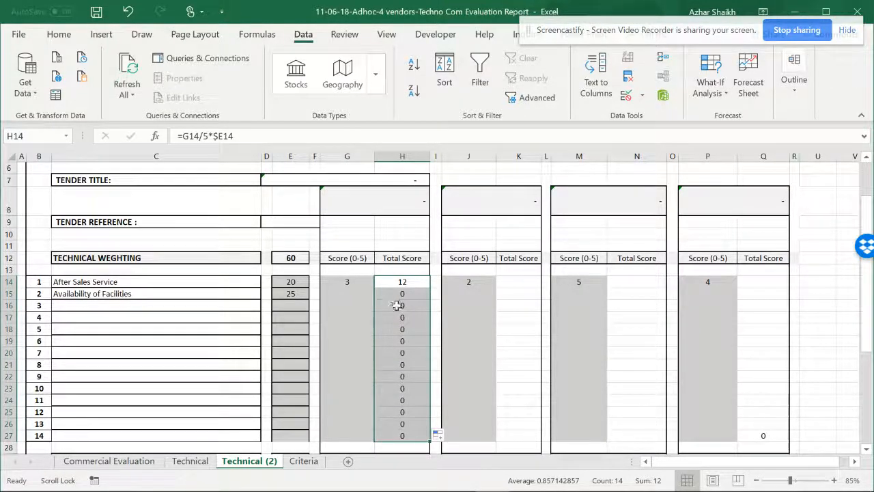
double_click(401, 317)
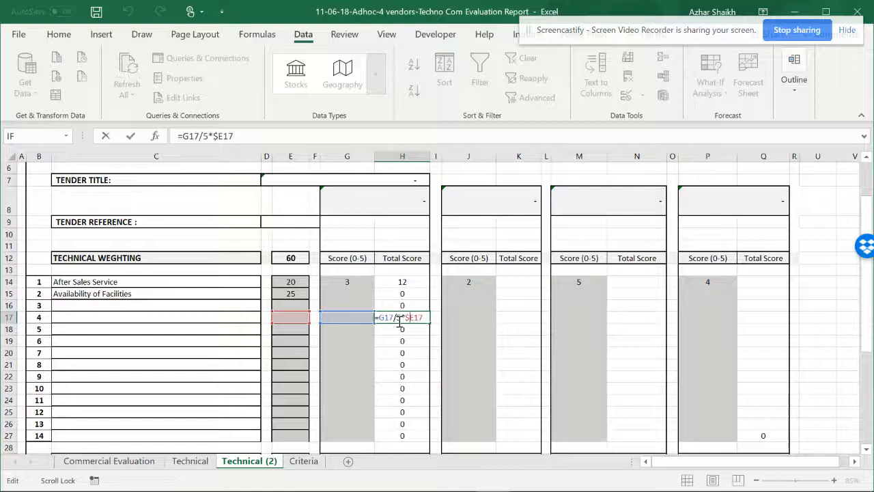
key("Escape")
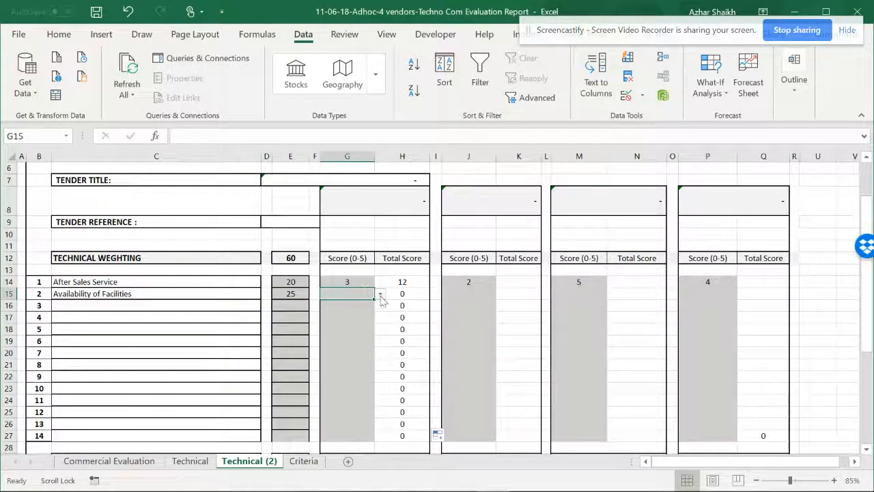
Step: Score Availability of Facilities 5 for a total of 25, then select total-score cells H14:H27
type("5")
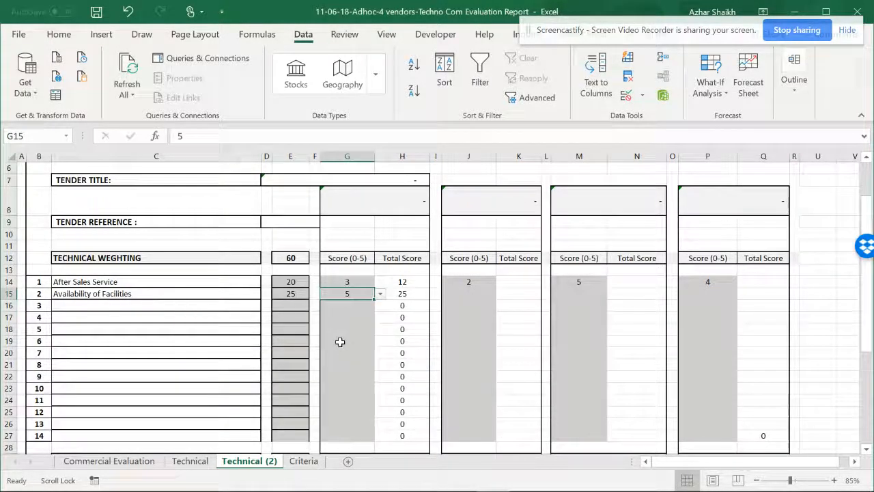
left_click(402, 328)
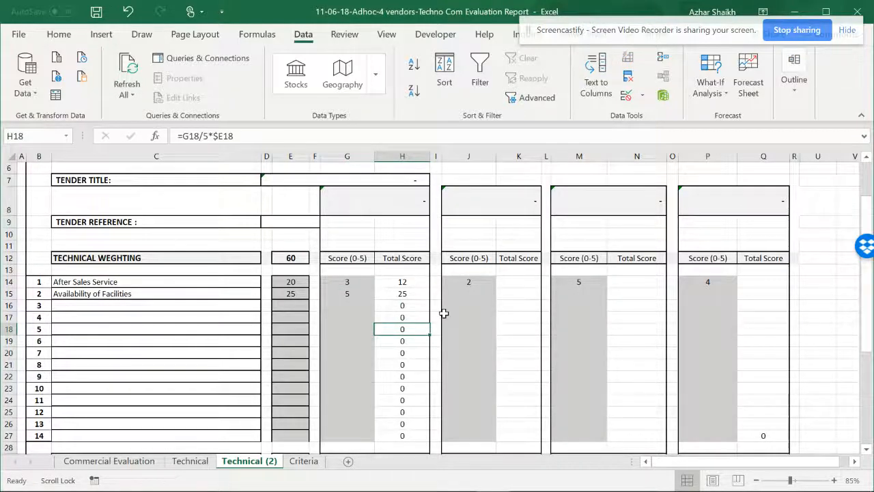
left_click(402, 281)
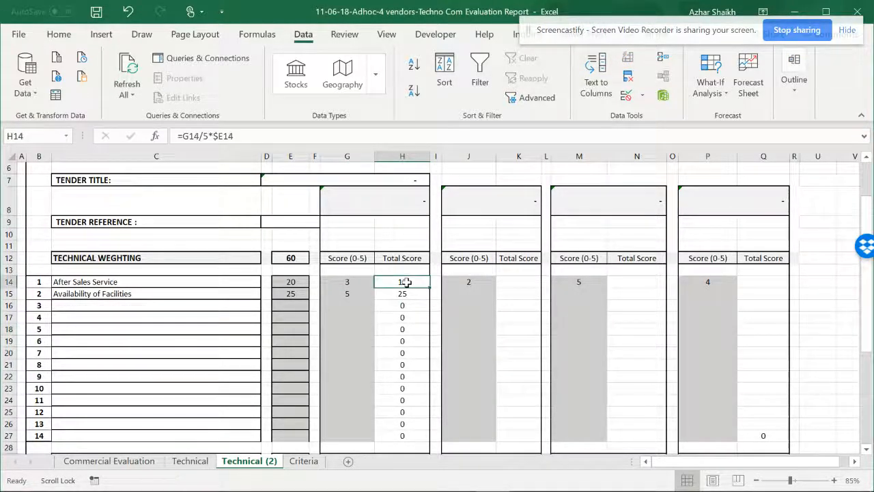
left_click_drag(401, 282, 402, 434)
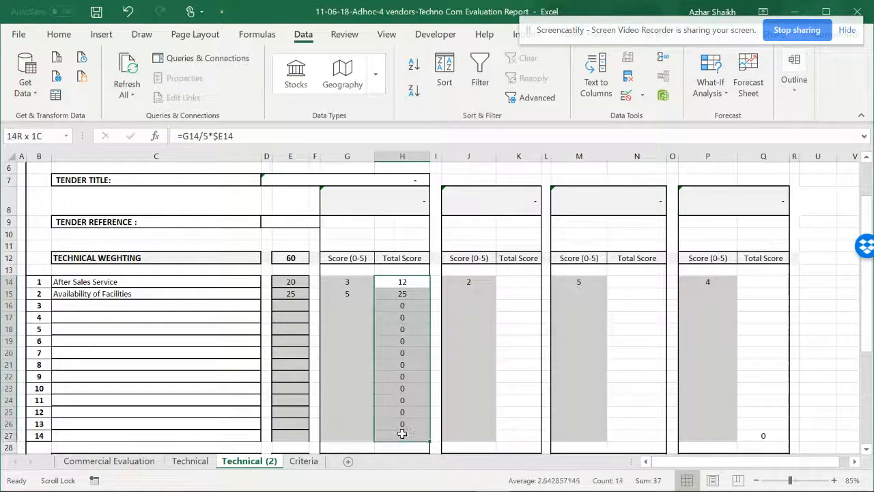
Step: Paste the total-score formulas into the second vendor's column at K14
left_click(519, 281)
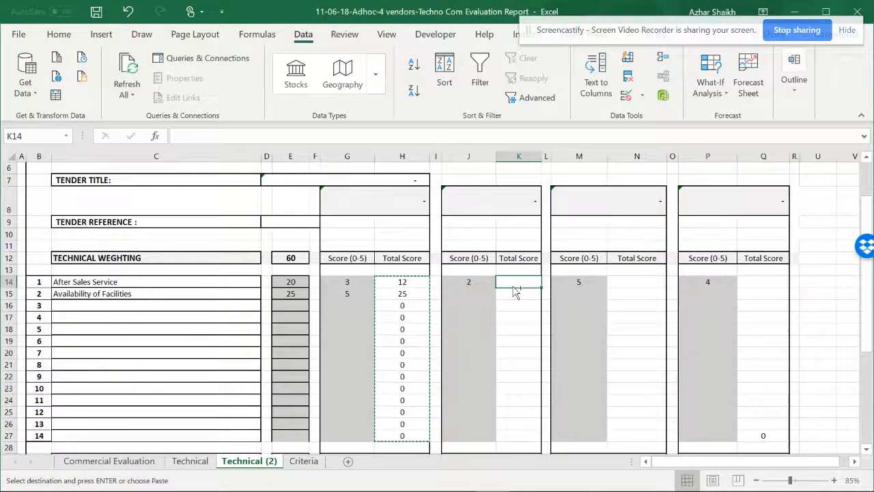
key("ctrl+v")
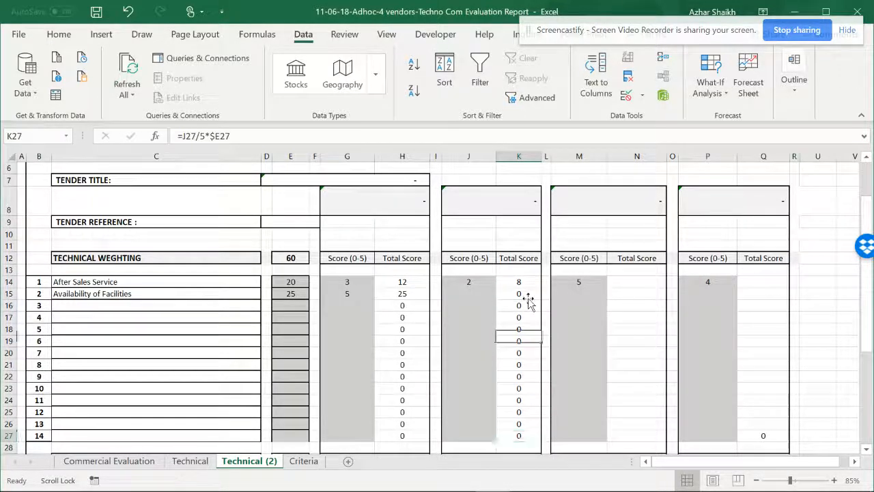
left_click(519, 292)
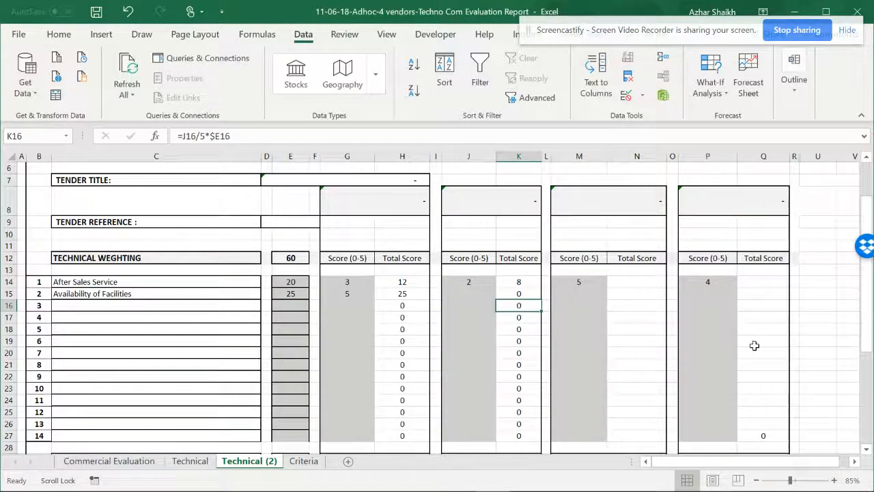
Step: Score the second vendor 5 for Availability of Facilities in J15, totalling 25
left_click(469, 292)
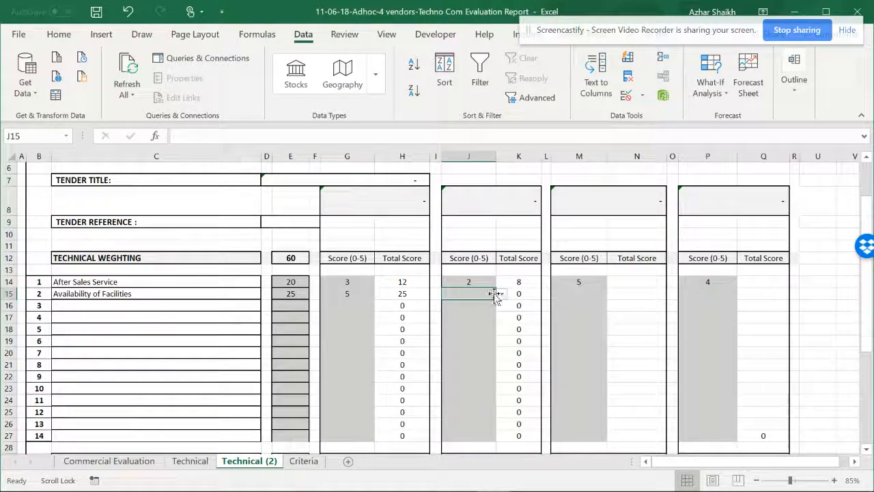
type("5")
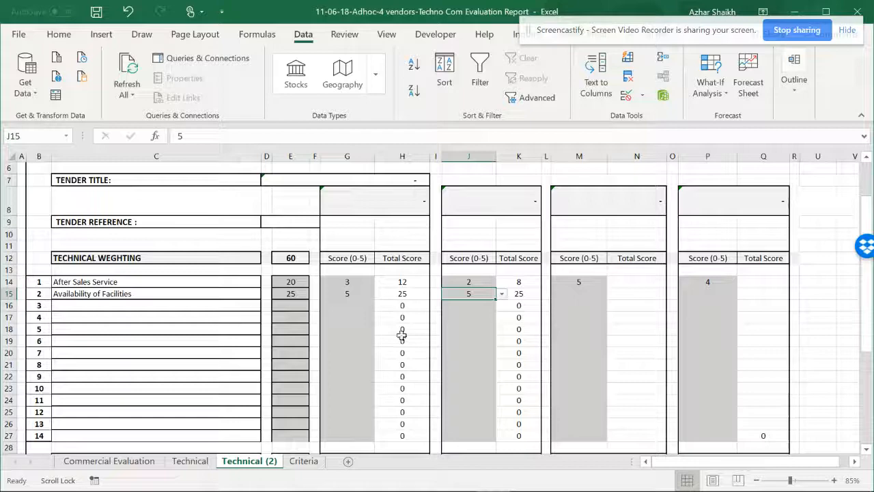
scroll("down", 3)
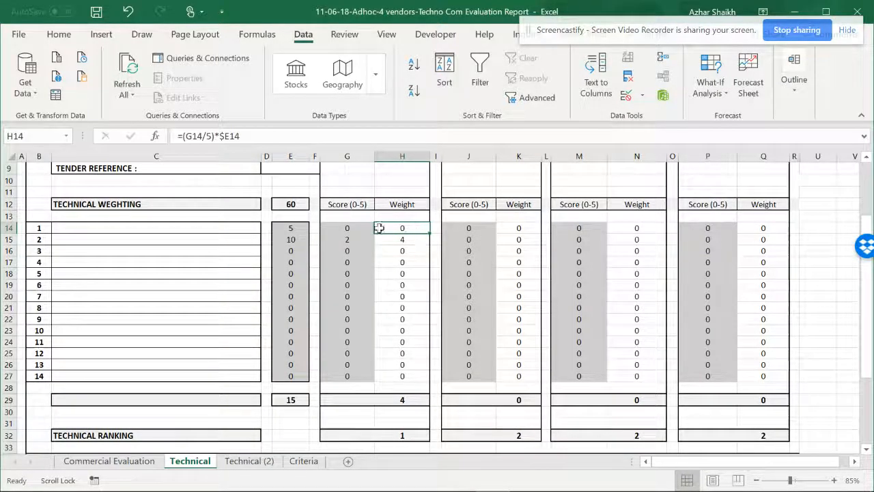
Step: Score the first vendor 5 on the Technical sheet for totals 15 and 8, then view Commercial Evaluation
left_click(380, 227)
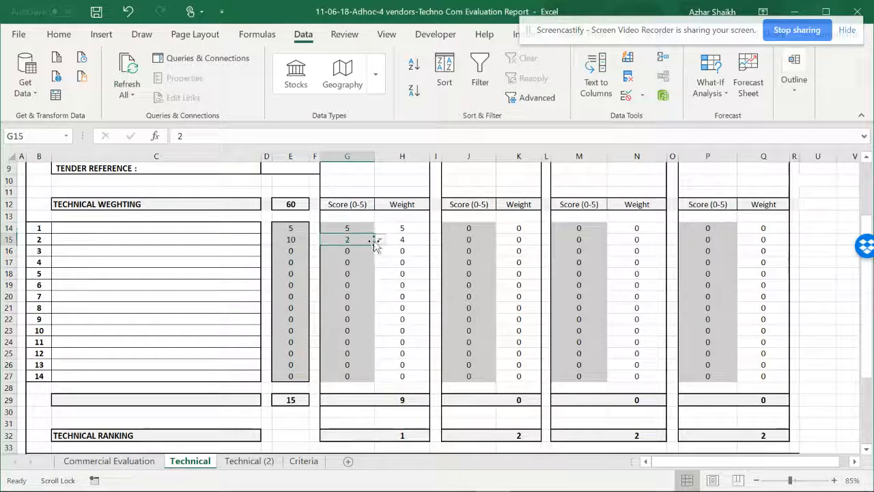
type("5")
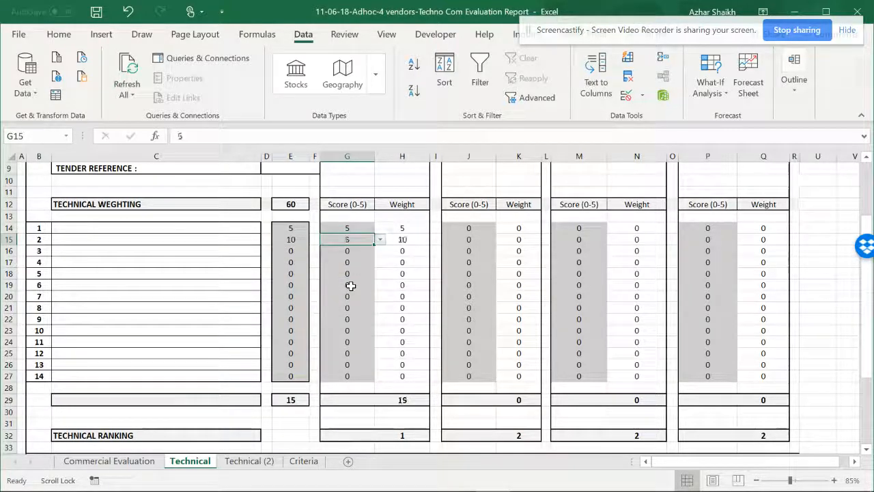
left_click(467, 227)
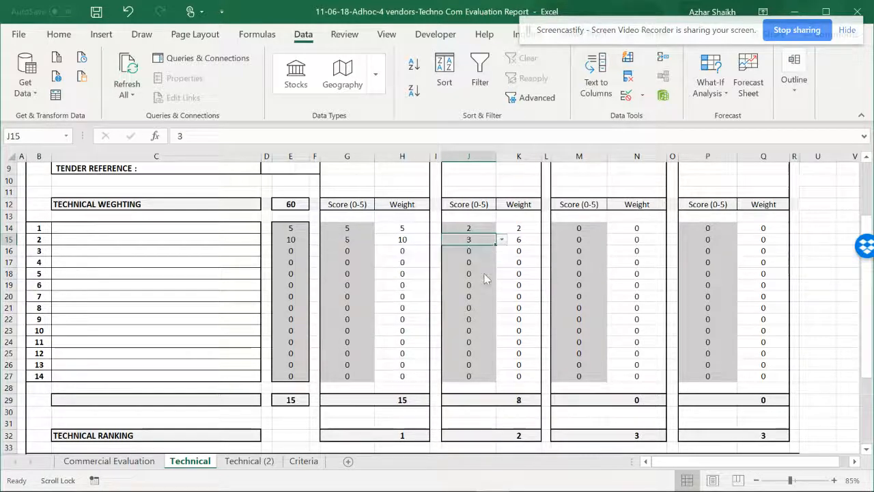
left_click(519, 250)
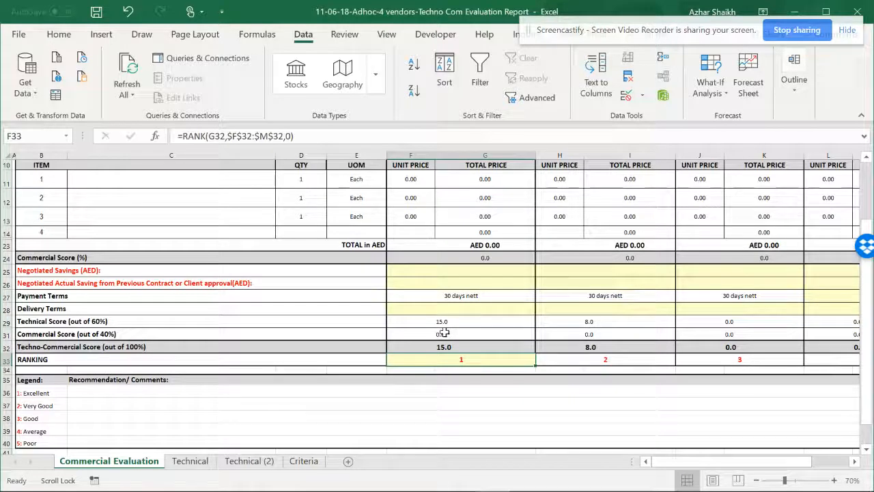
Step: Check the second vendor's technical score, return to Technical (2) and select the After Sales Service weighting
left_click(560, 320)
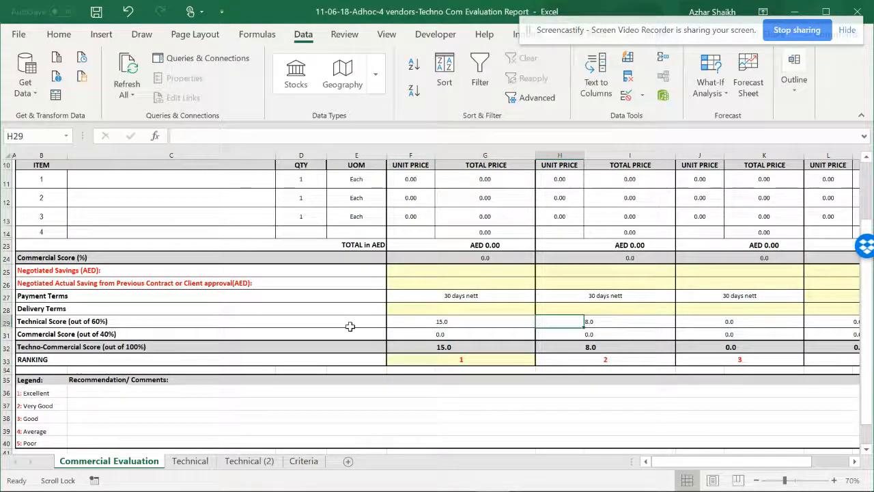
left_click(442, 321)
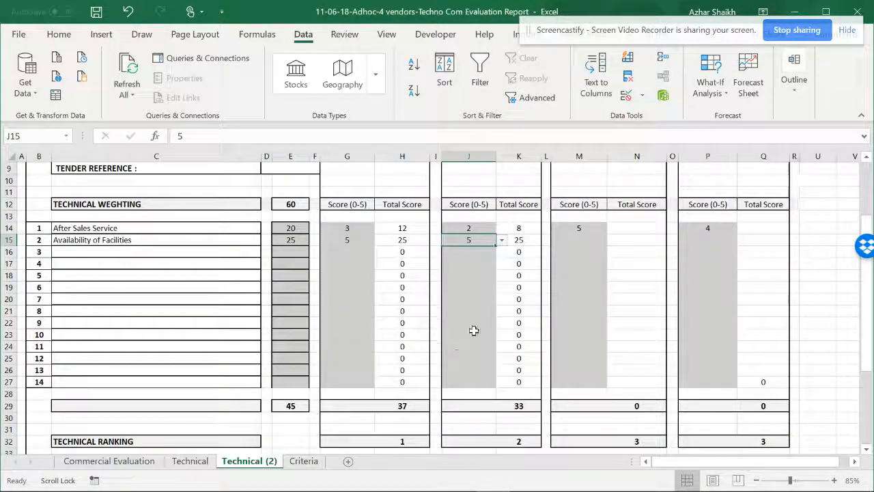
mouse_move(348, 277)
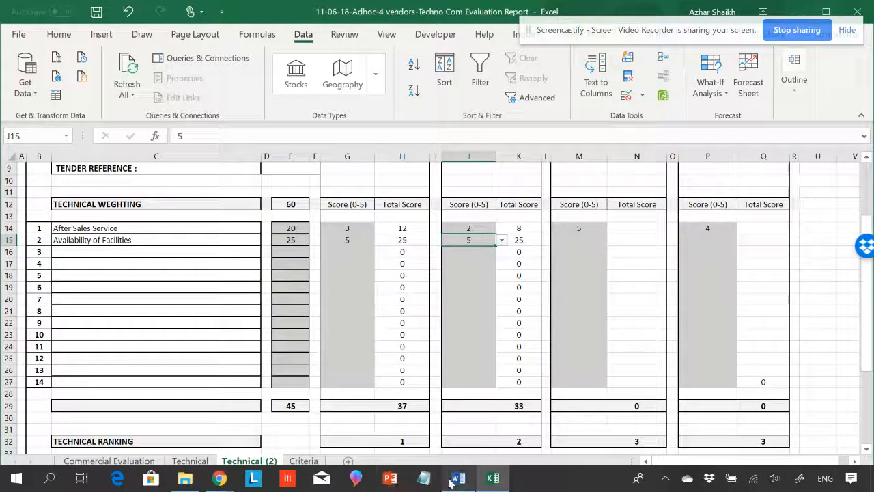
left_click(456, 478)
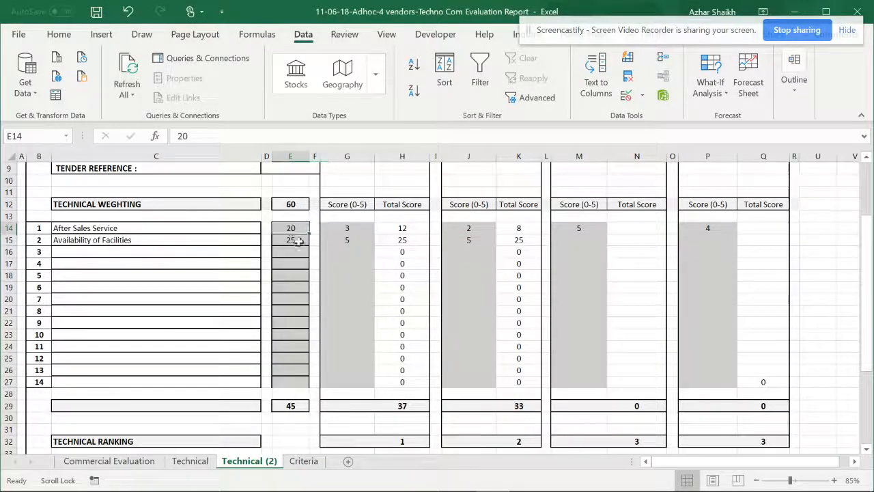
Step: Enter 100 in the weighting cell to trigger the 1-to-25 alert and cancel the rejected entry
type("1")
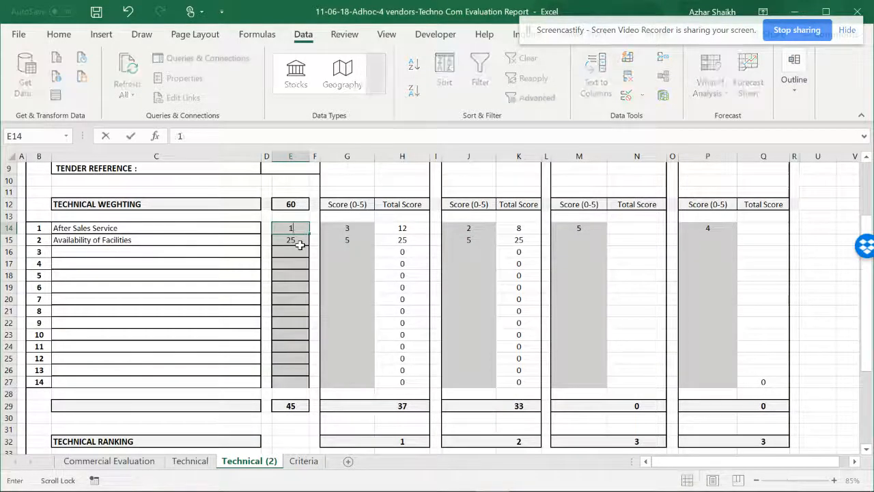
type("100")
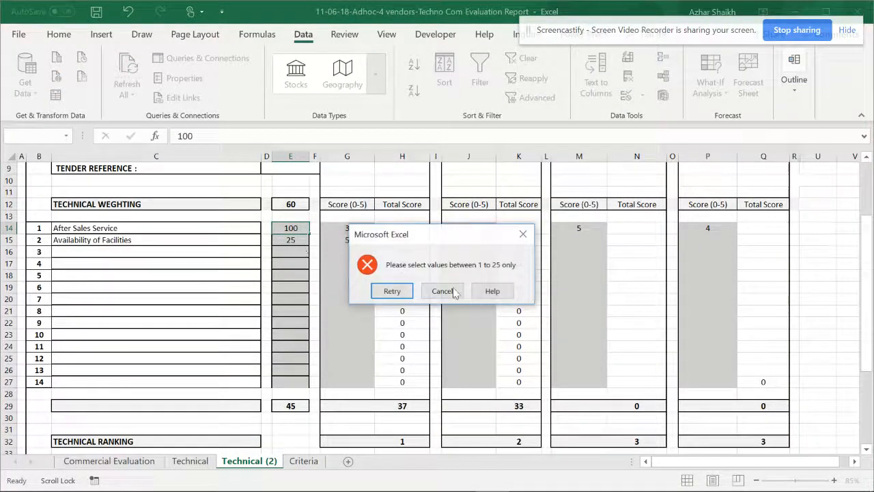
left_click(442, 289)
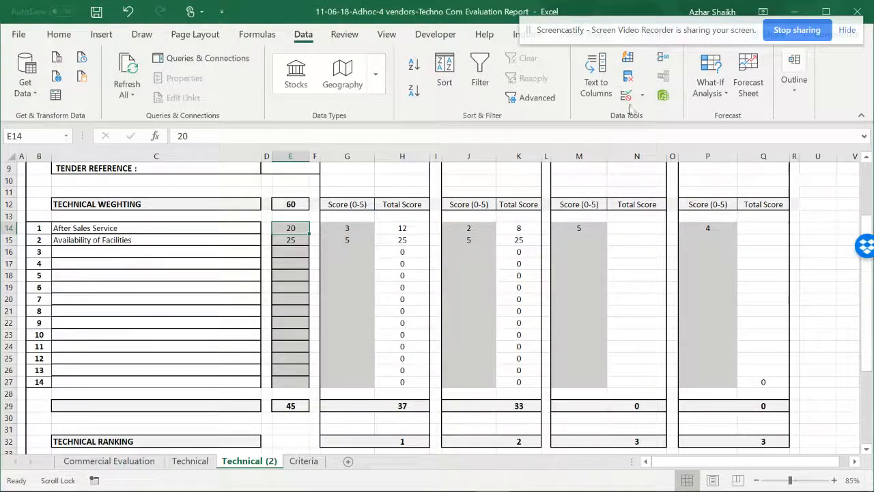
left_click(290, 263)
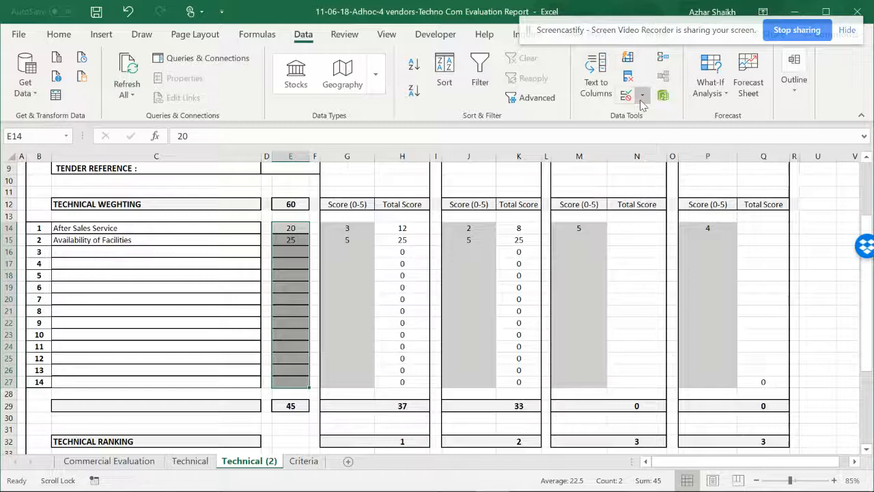
left_click(625, 94)
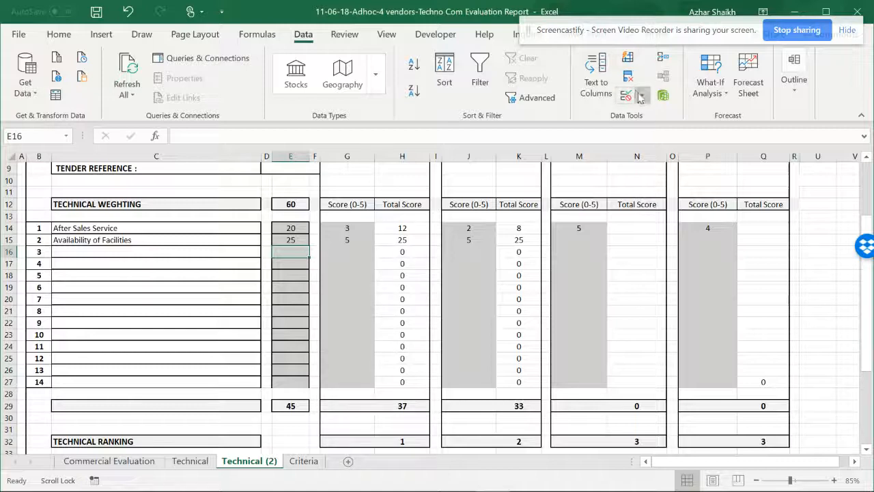
Step: Try further values, leave both weightings E14 and E15 at 2 for totals 3.2 and 2.8, and select them
left_click(625, 95)
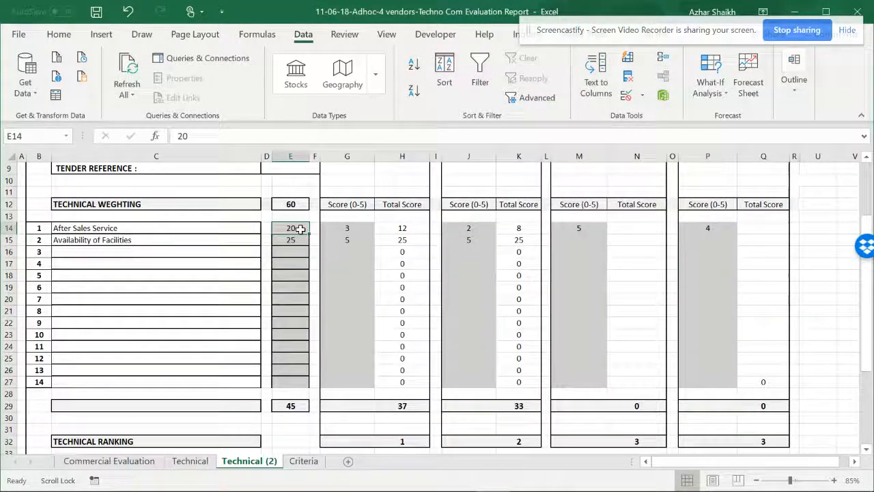
type("100")
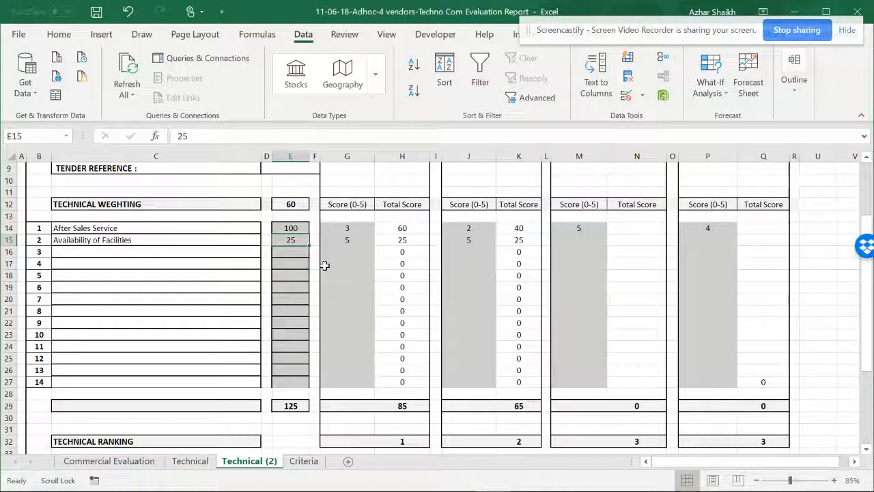
type("1000")
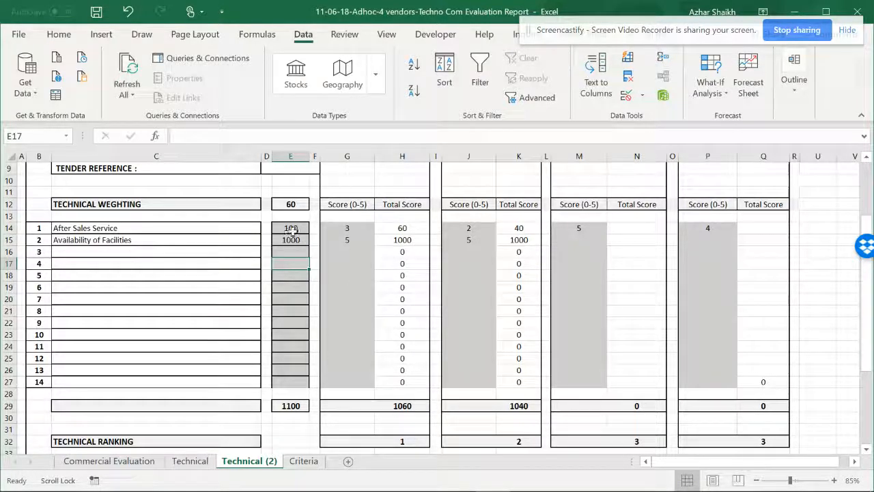
left_click(290, 227)
type("2")
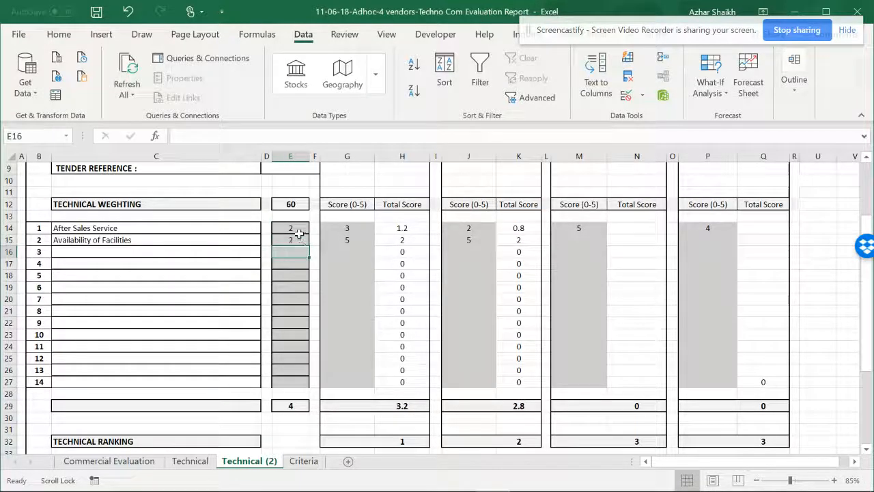
left_click_drag(289, 227, 290, 276)
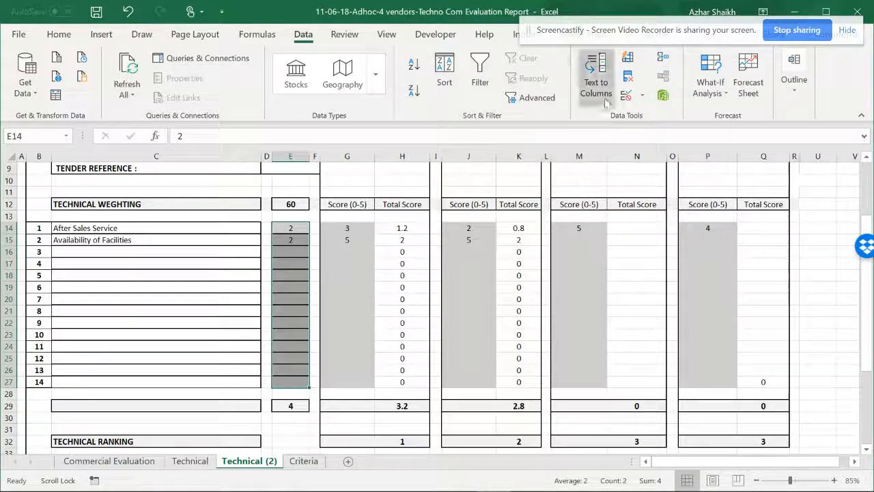
Step: In Data Validation, allow only whole numbers between 0 and 25 for the weighting cells
left_click(640, 94)
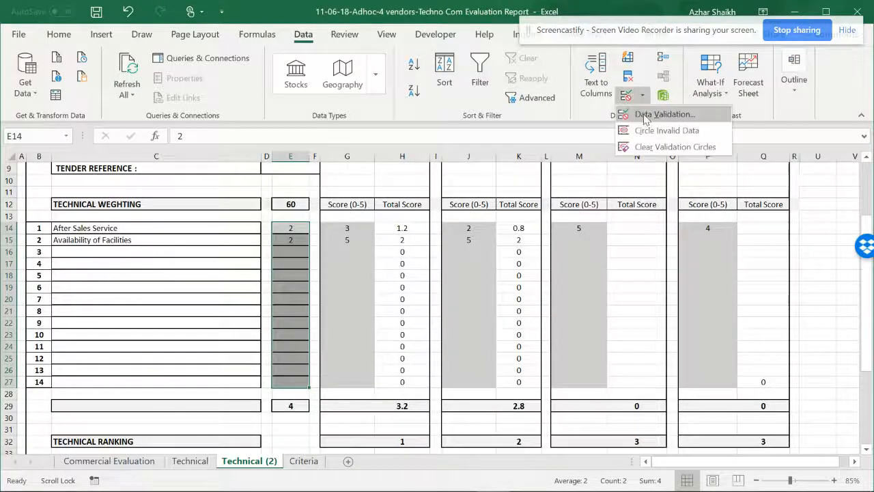
left_click(664, 115)
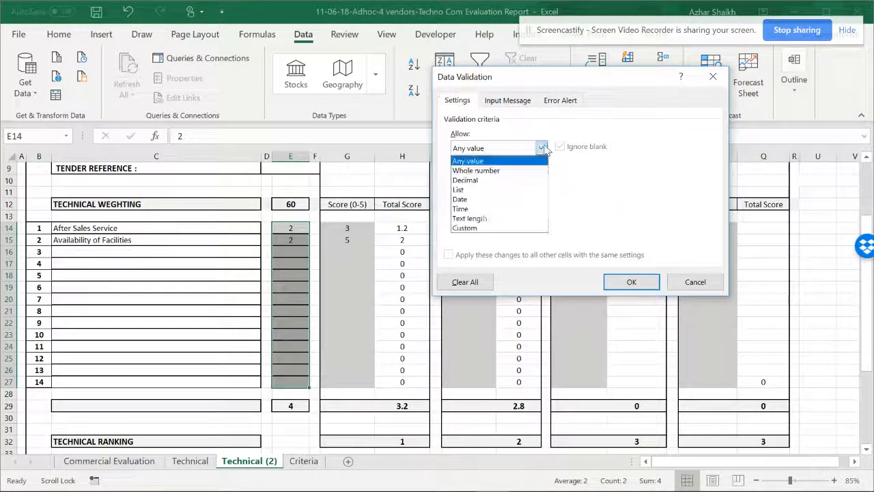
left_click(475, 169)
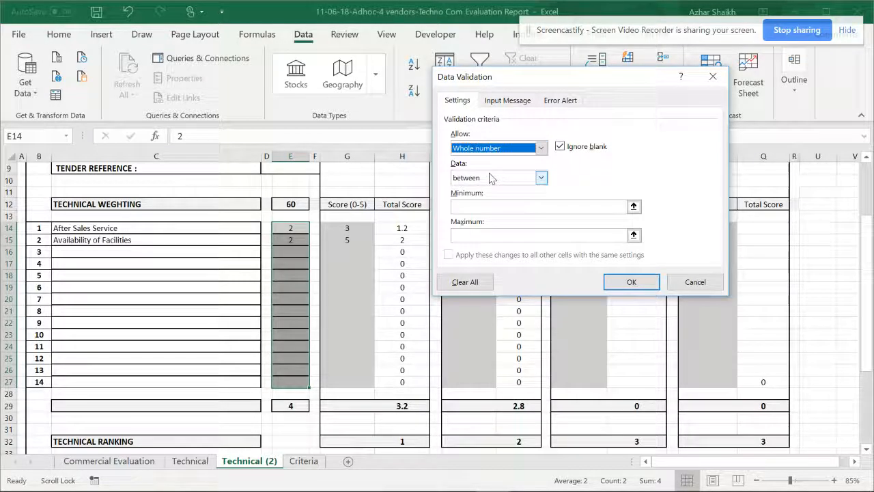
left_click(539, 206)
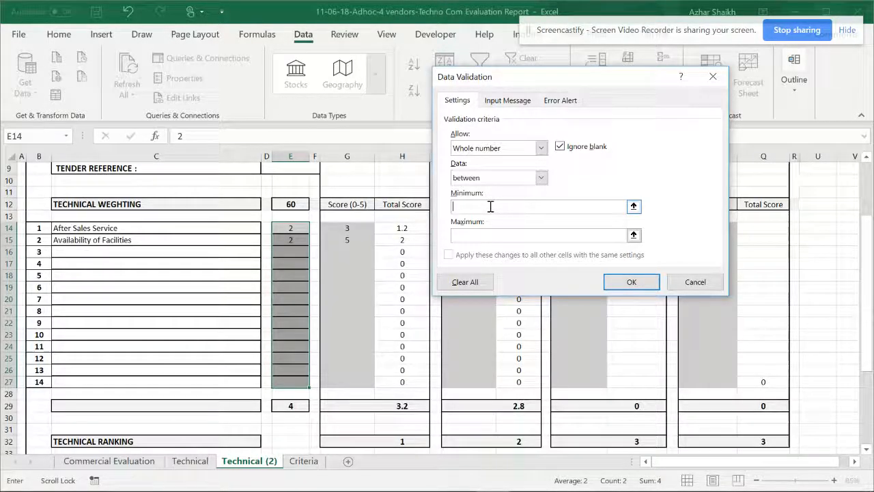
type("0")
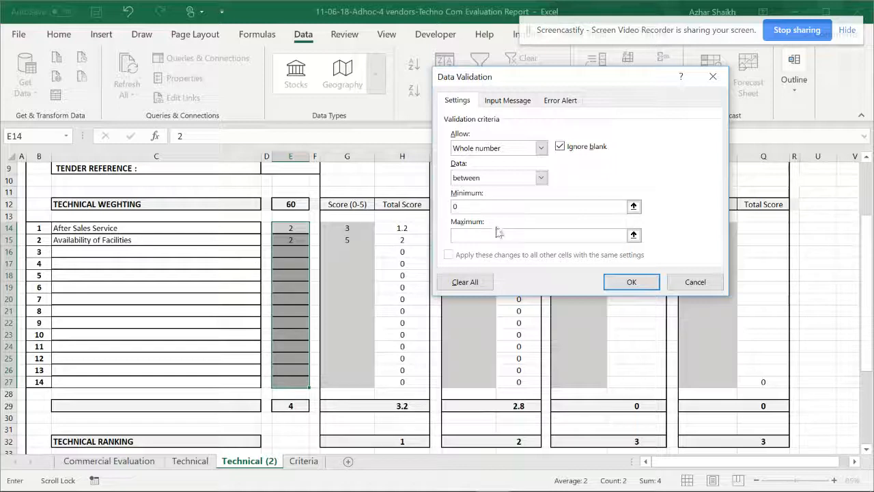
type("25")
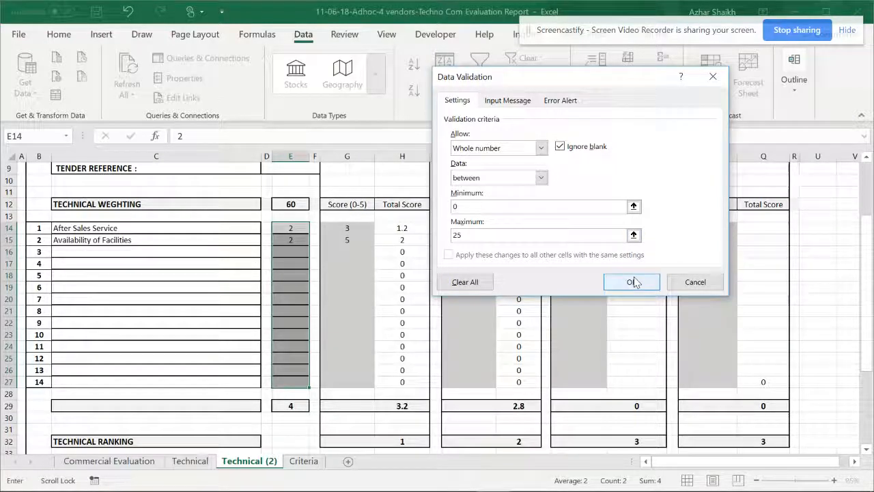
Step: Write the error alert 'Please select from 1 to 25 only' and apply the validation rule
left_click(560, 99)
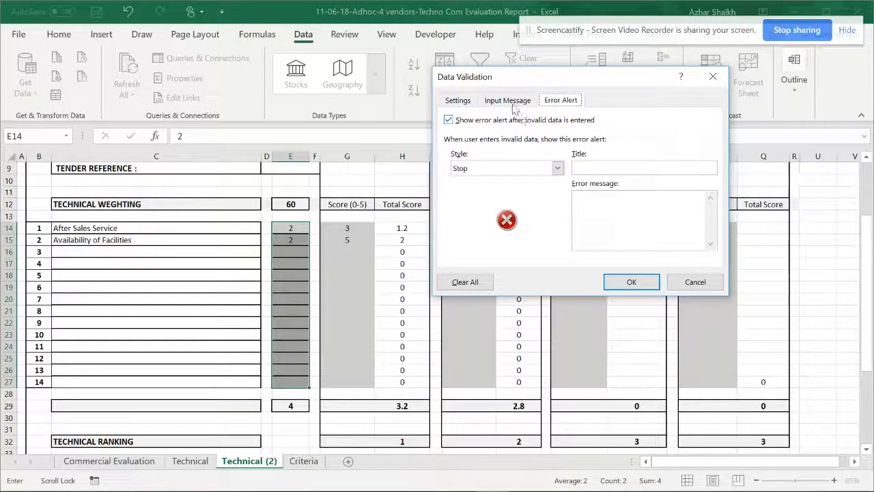
left_click(508, 100)
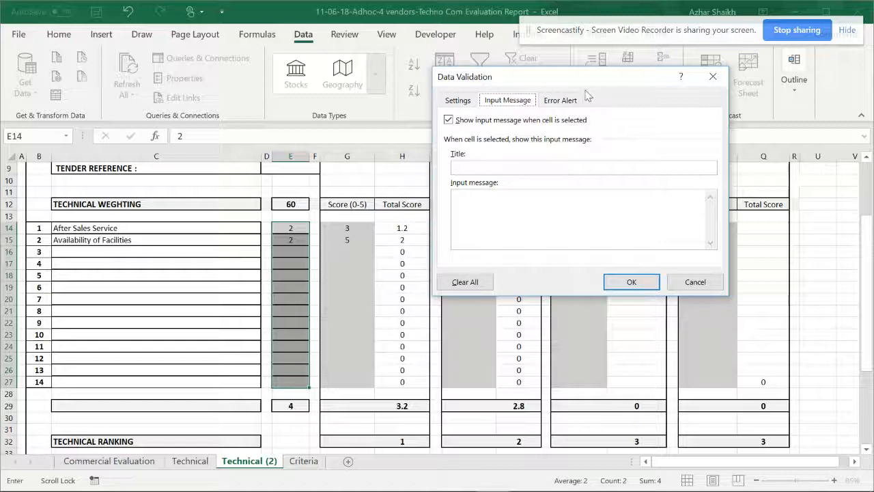
left_click(560, 99)
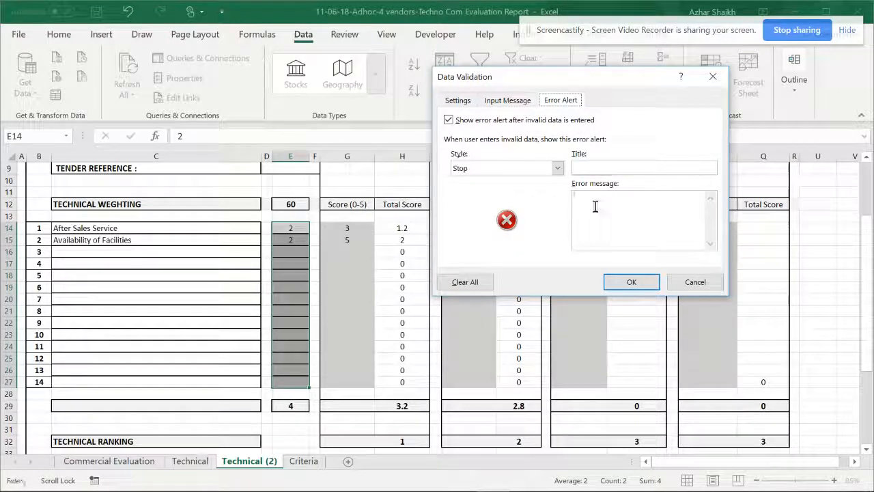
type("Please select")
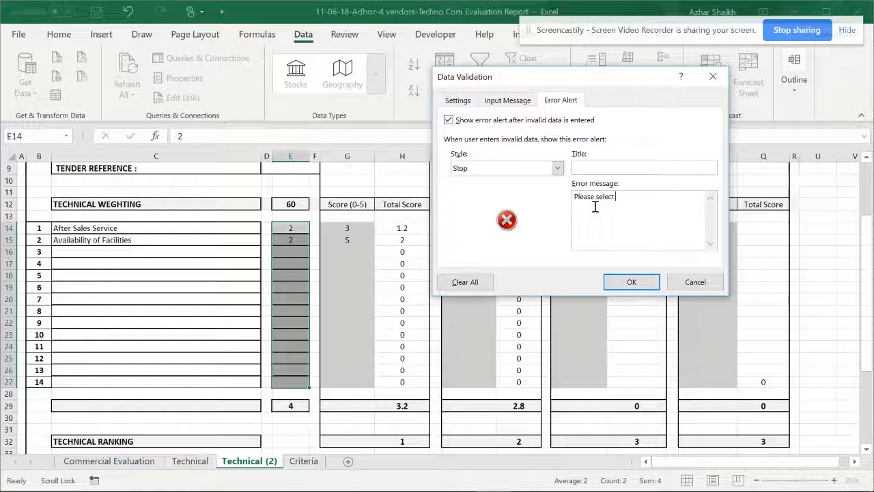
type("from")
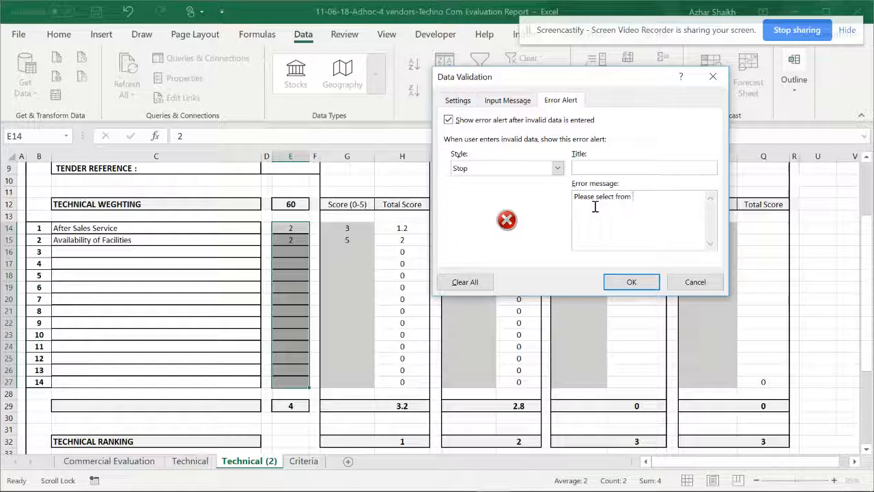
type("1 to")
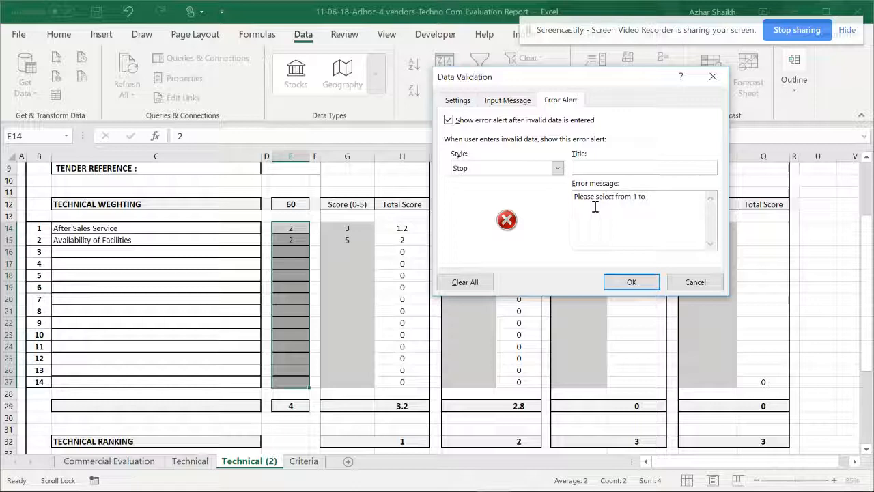
type("25 only")
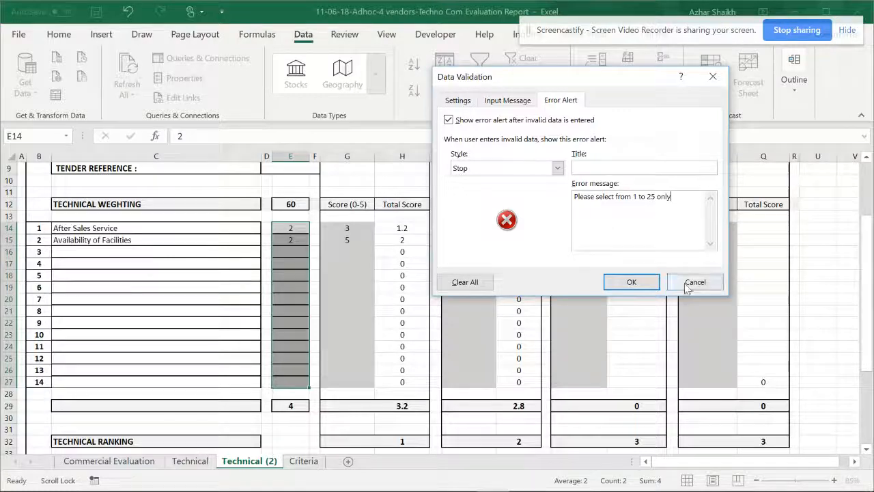
left_click(695, 282)
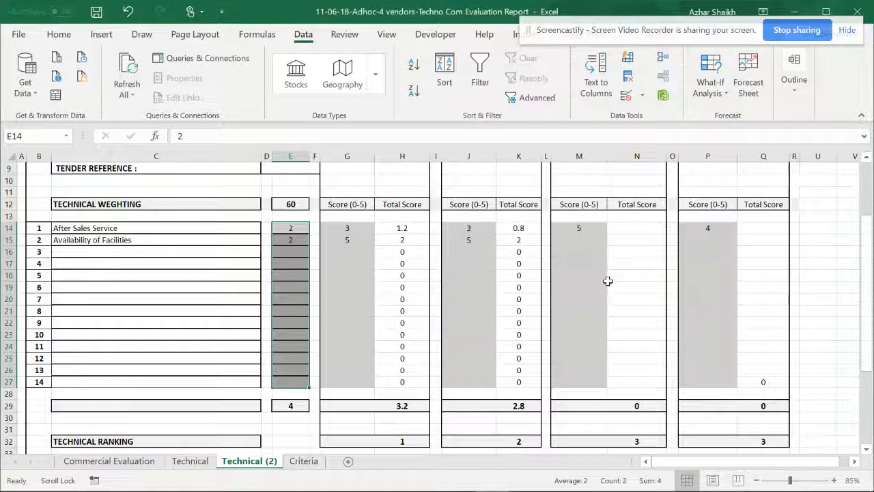
left_click(289, 240)
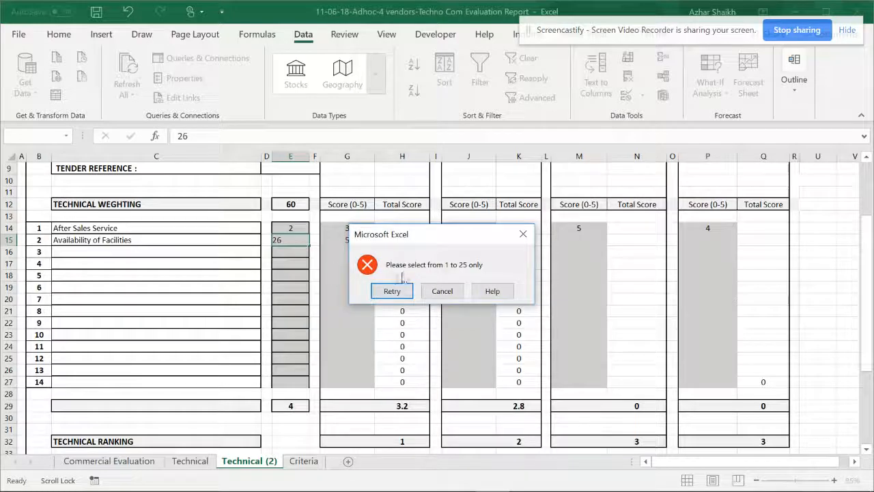
left_click(443, 290)
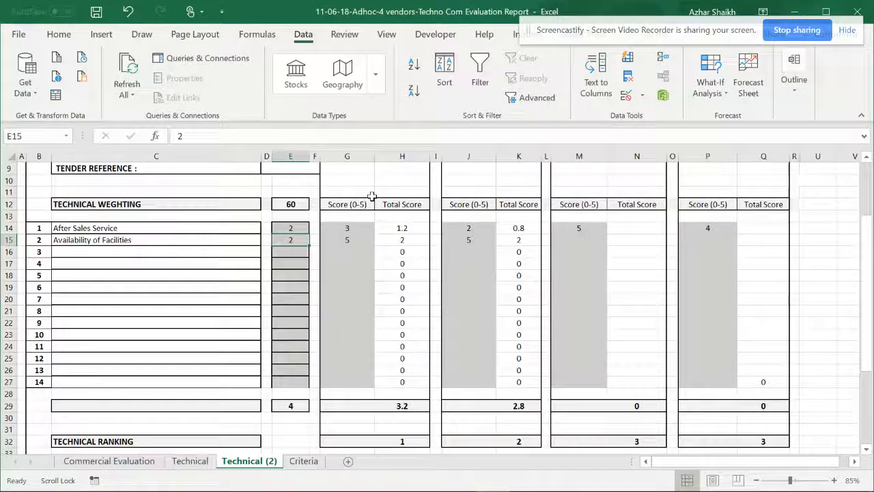
mouse_move(312, 245)
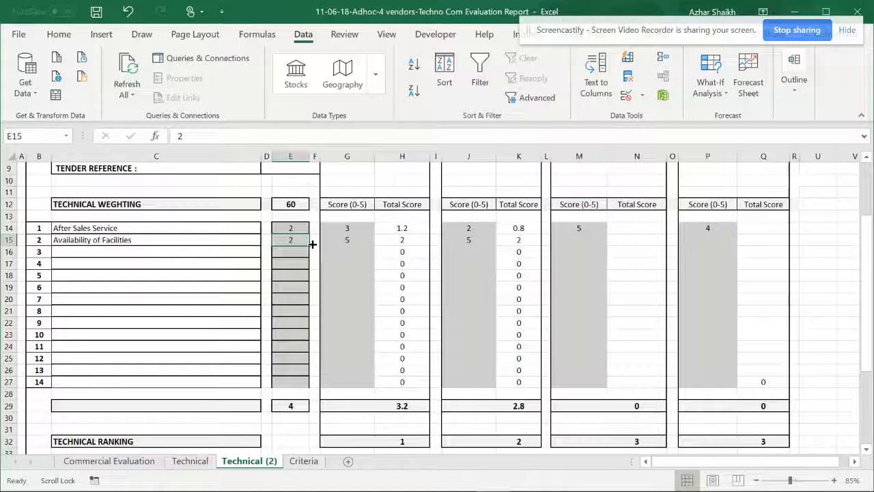
mouse_move(205, 240)
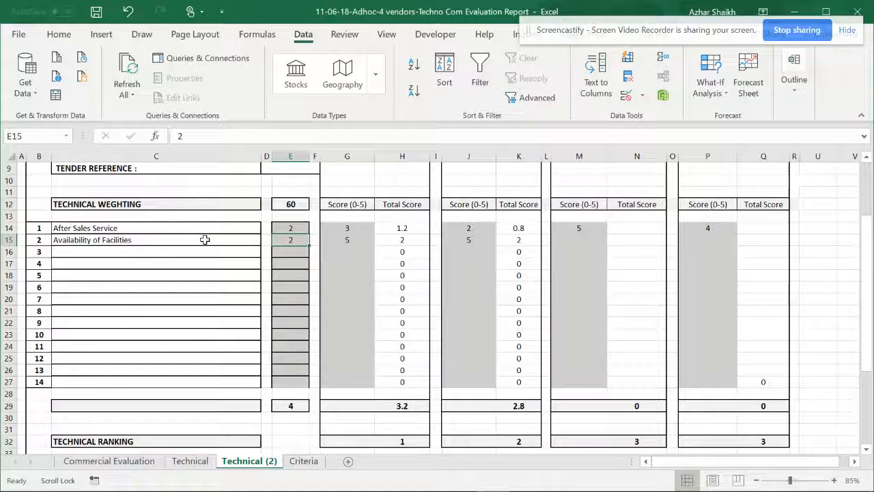
left_click(156, 240)
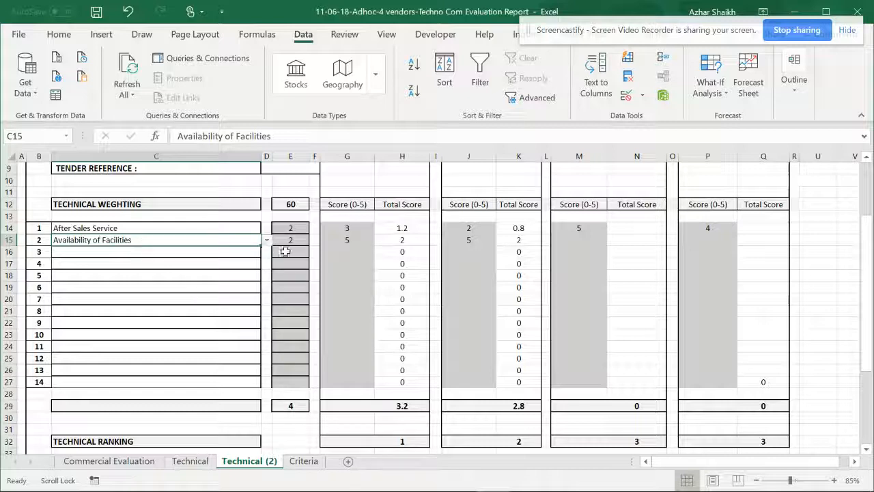
left_click(346, 240)
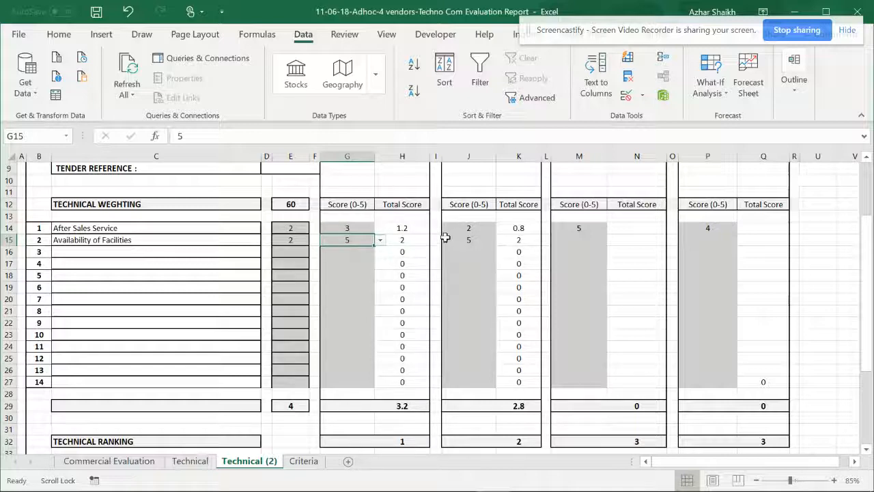
mouse_move(395, 243)
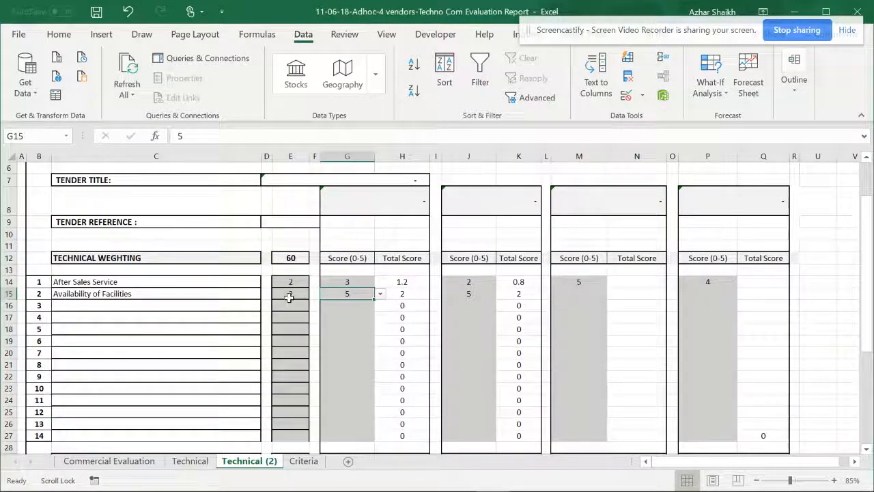
left_click(290, 292)
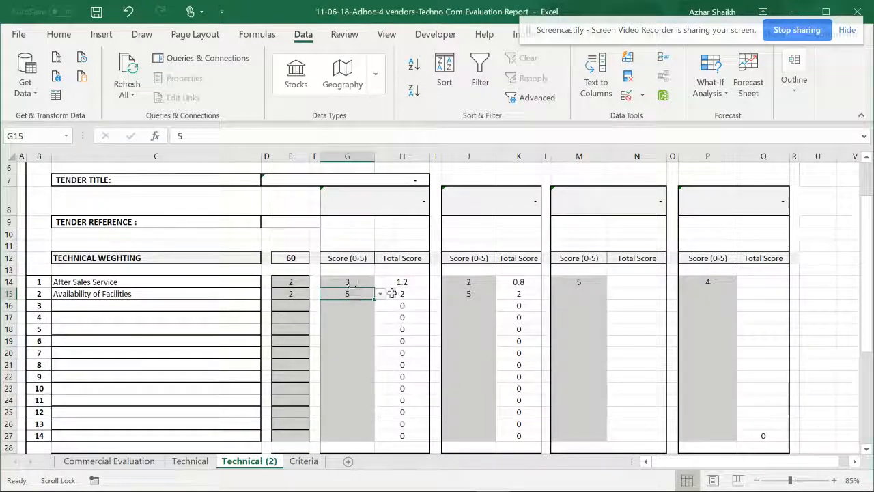
left_click(379, 293)
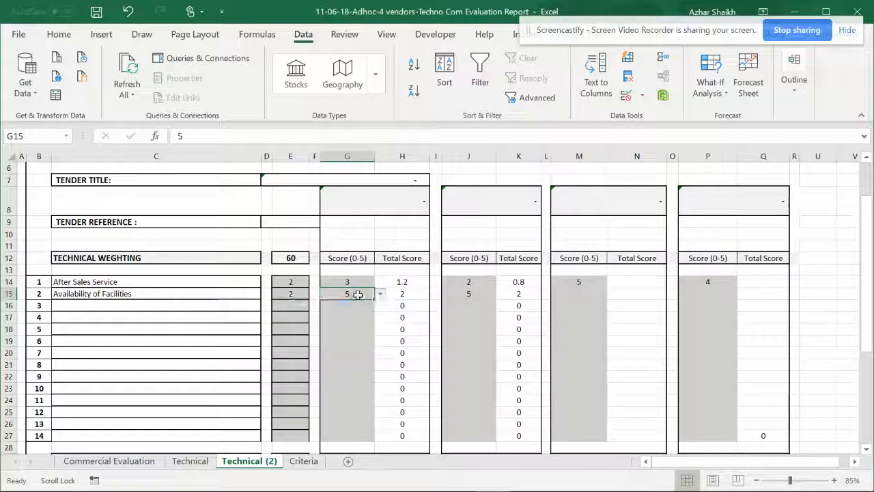
left_click(401, 292)
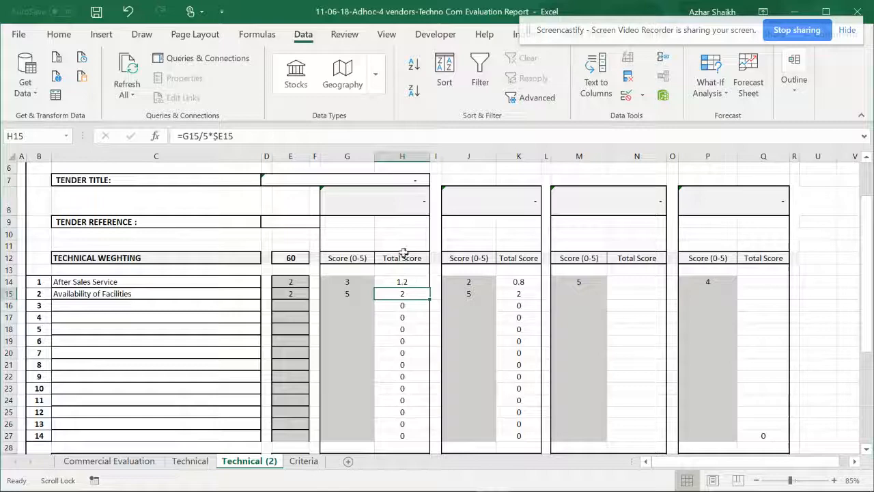
scroll("down", 3)
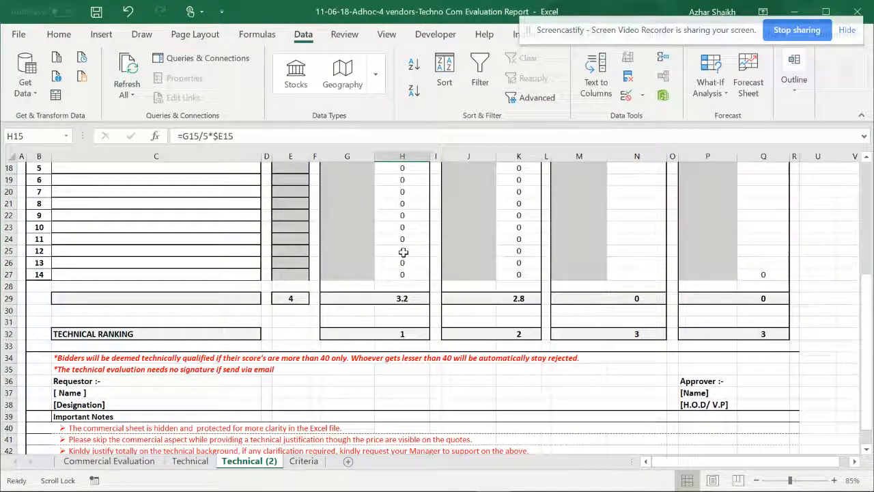
scroll("up", 3)
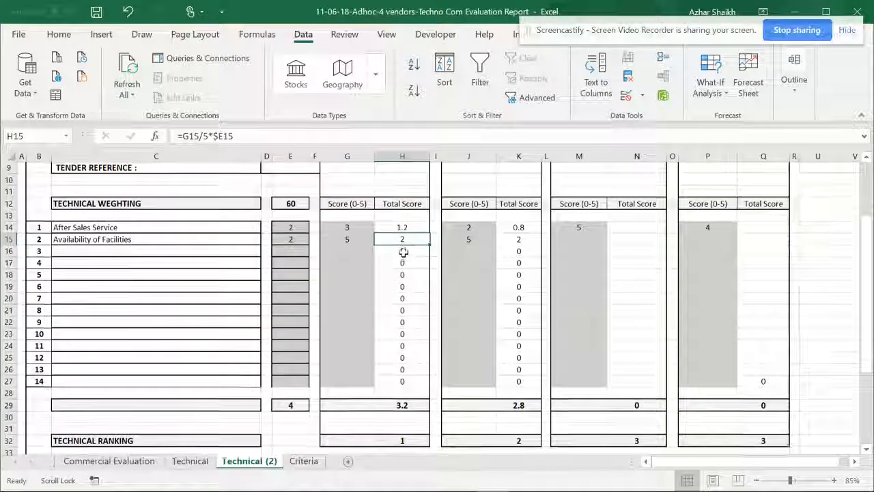
scroll("up", 3)
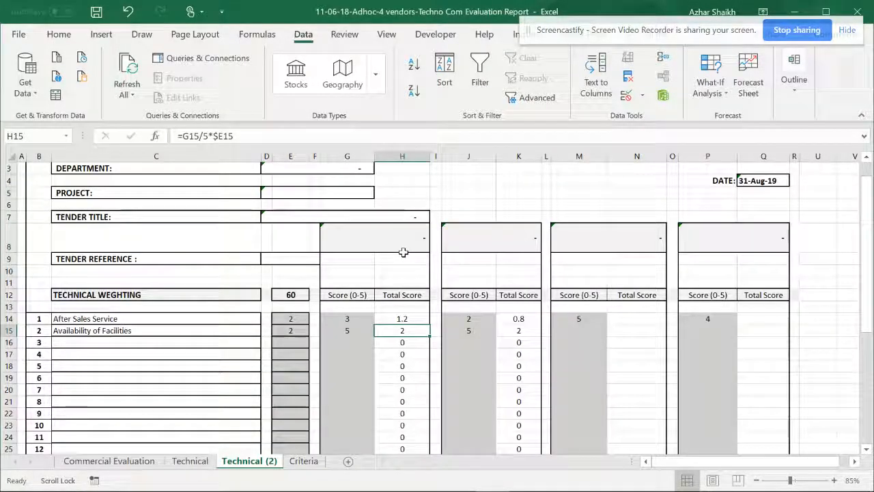
scroll("up", 3)
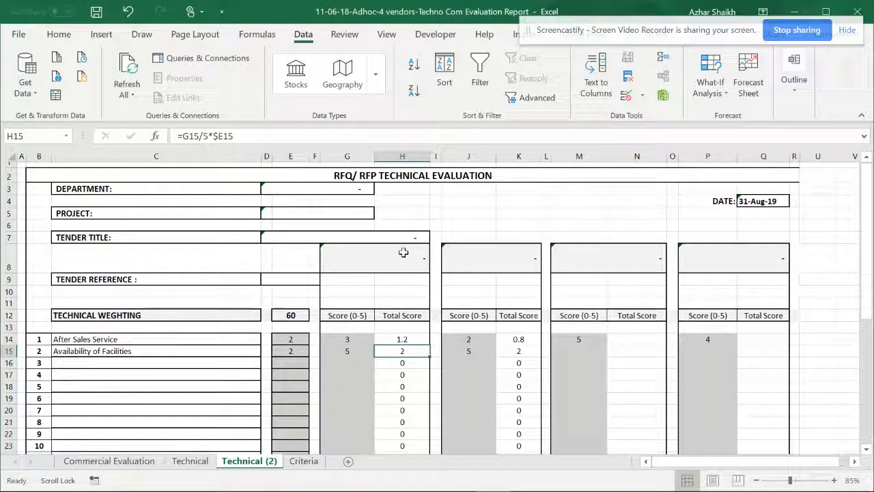
mouse_move(618, 130)
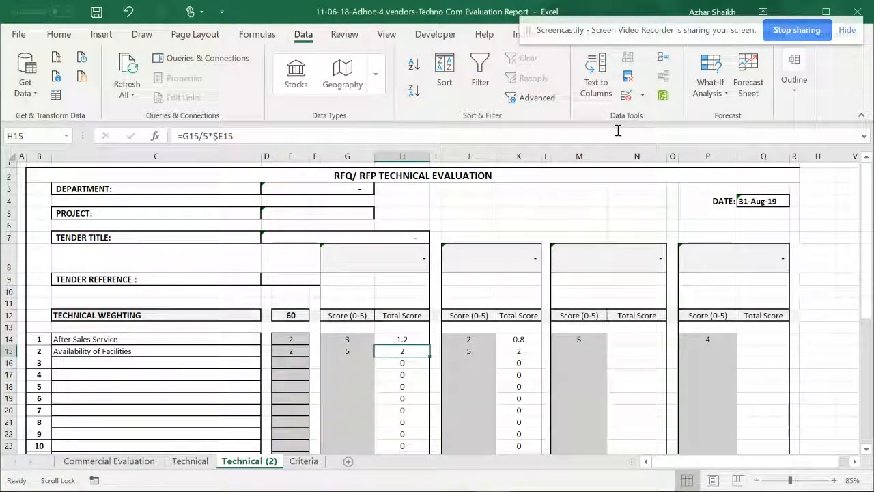
mouse_move(630, 130)
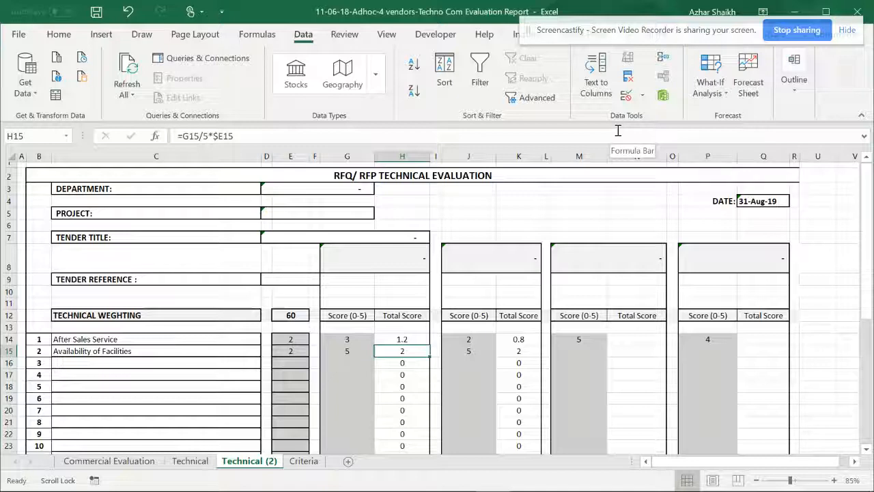